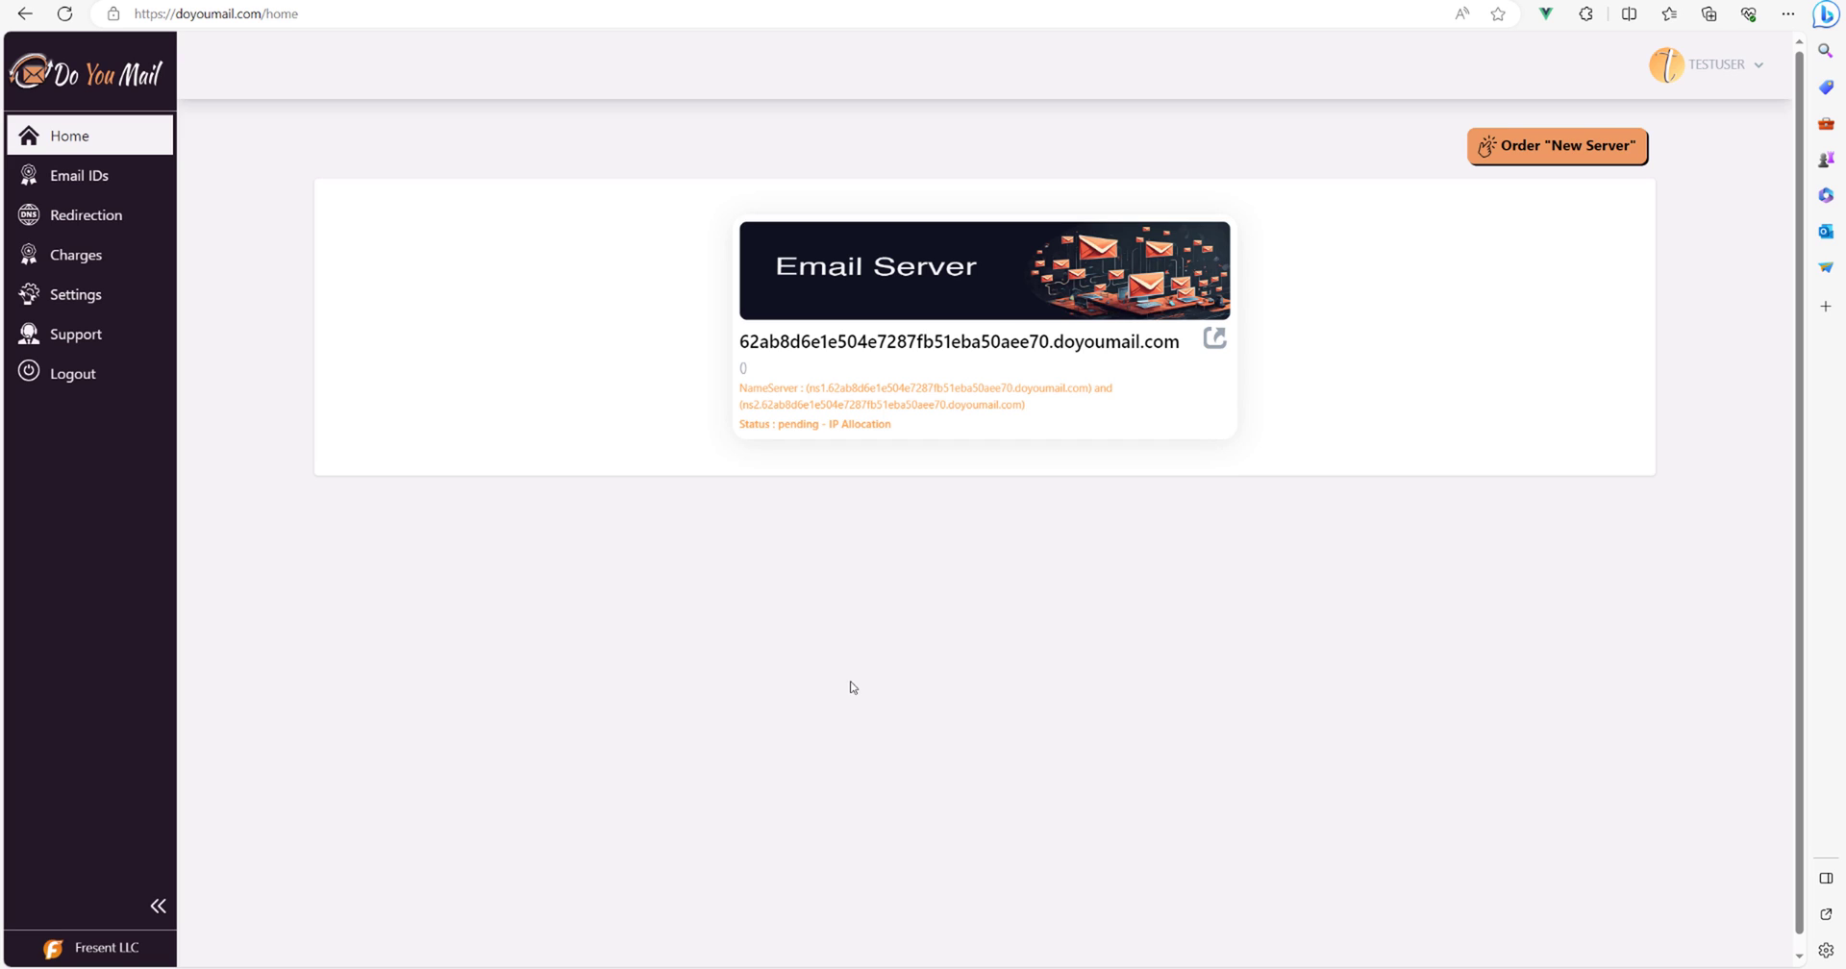
mouse_move(967, 390)
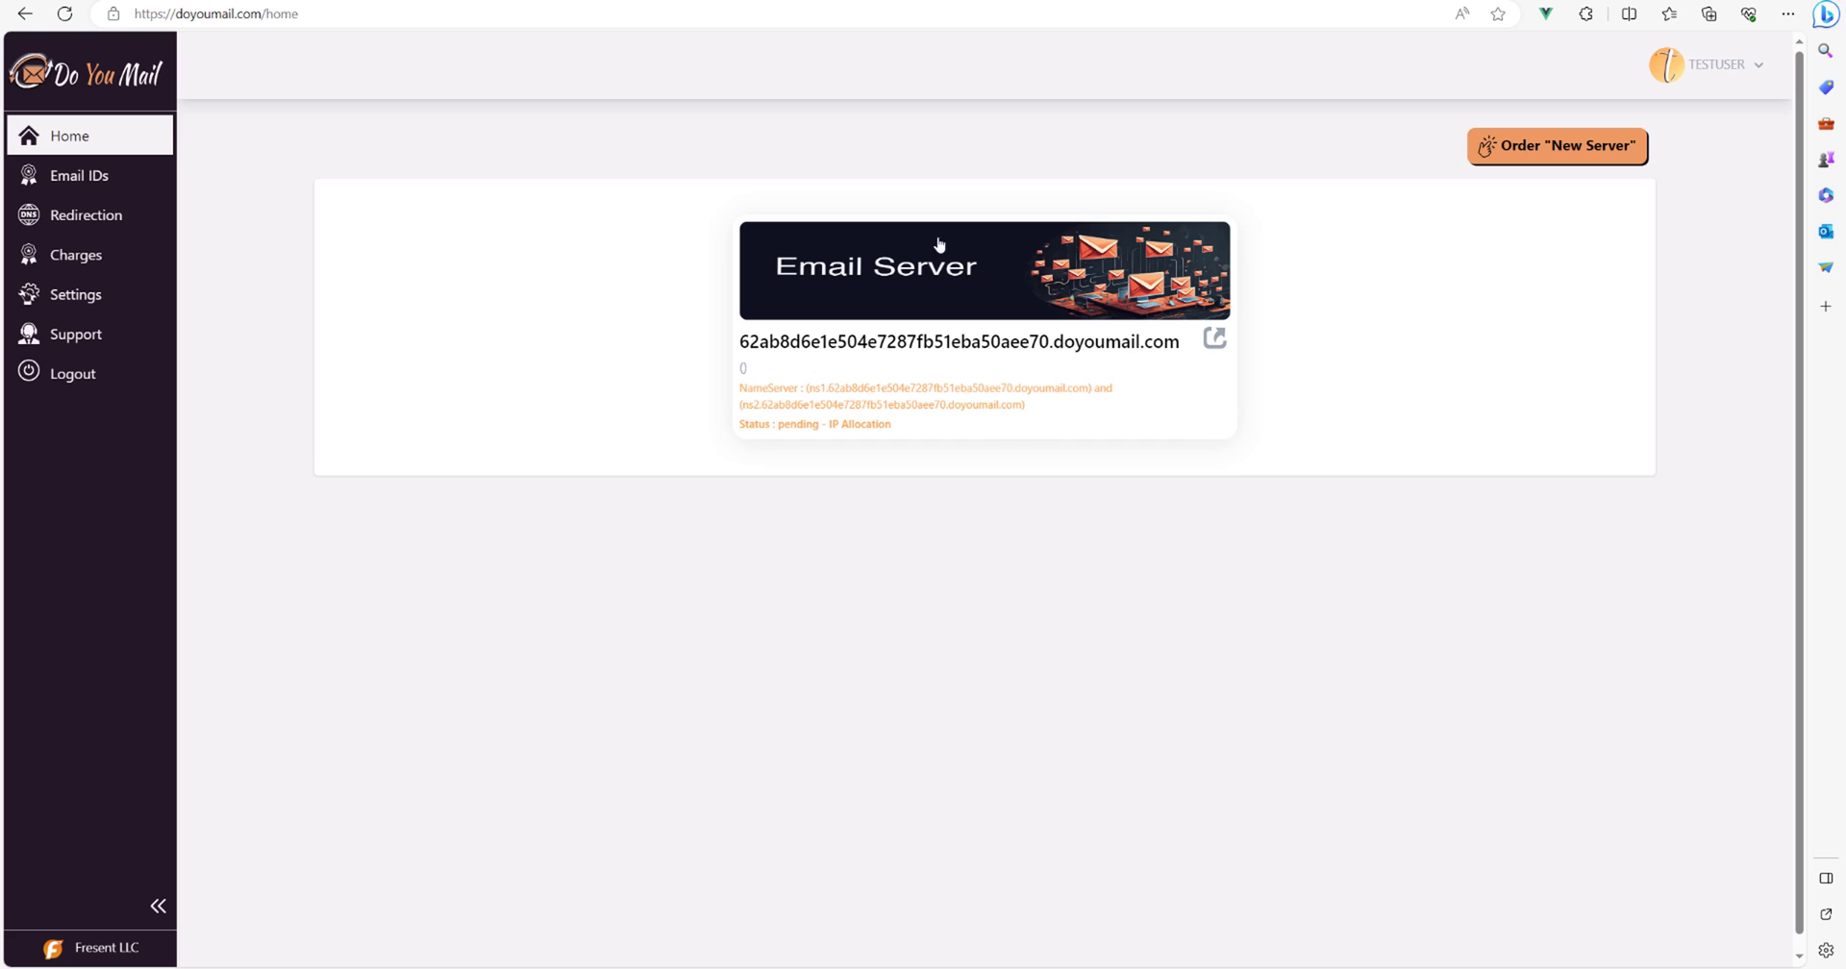
mouse_move(877, 387)
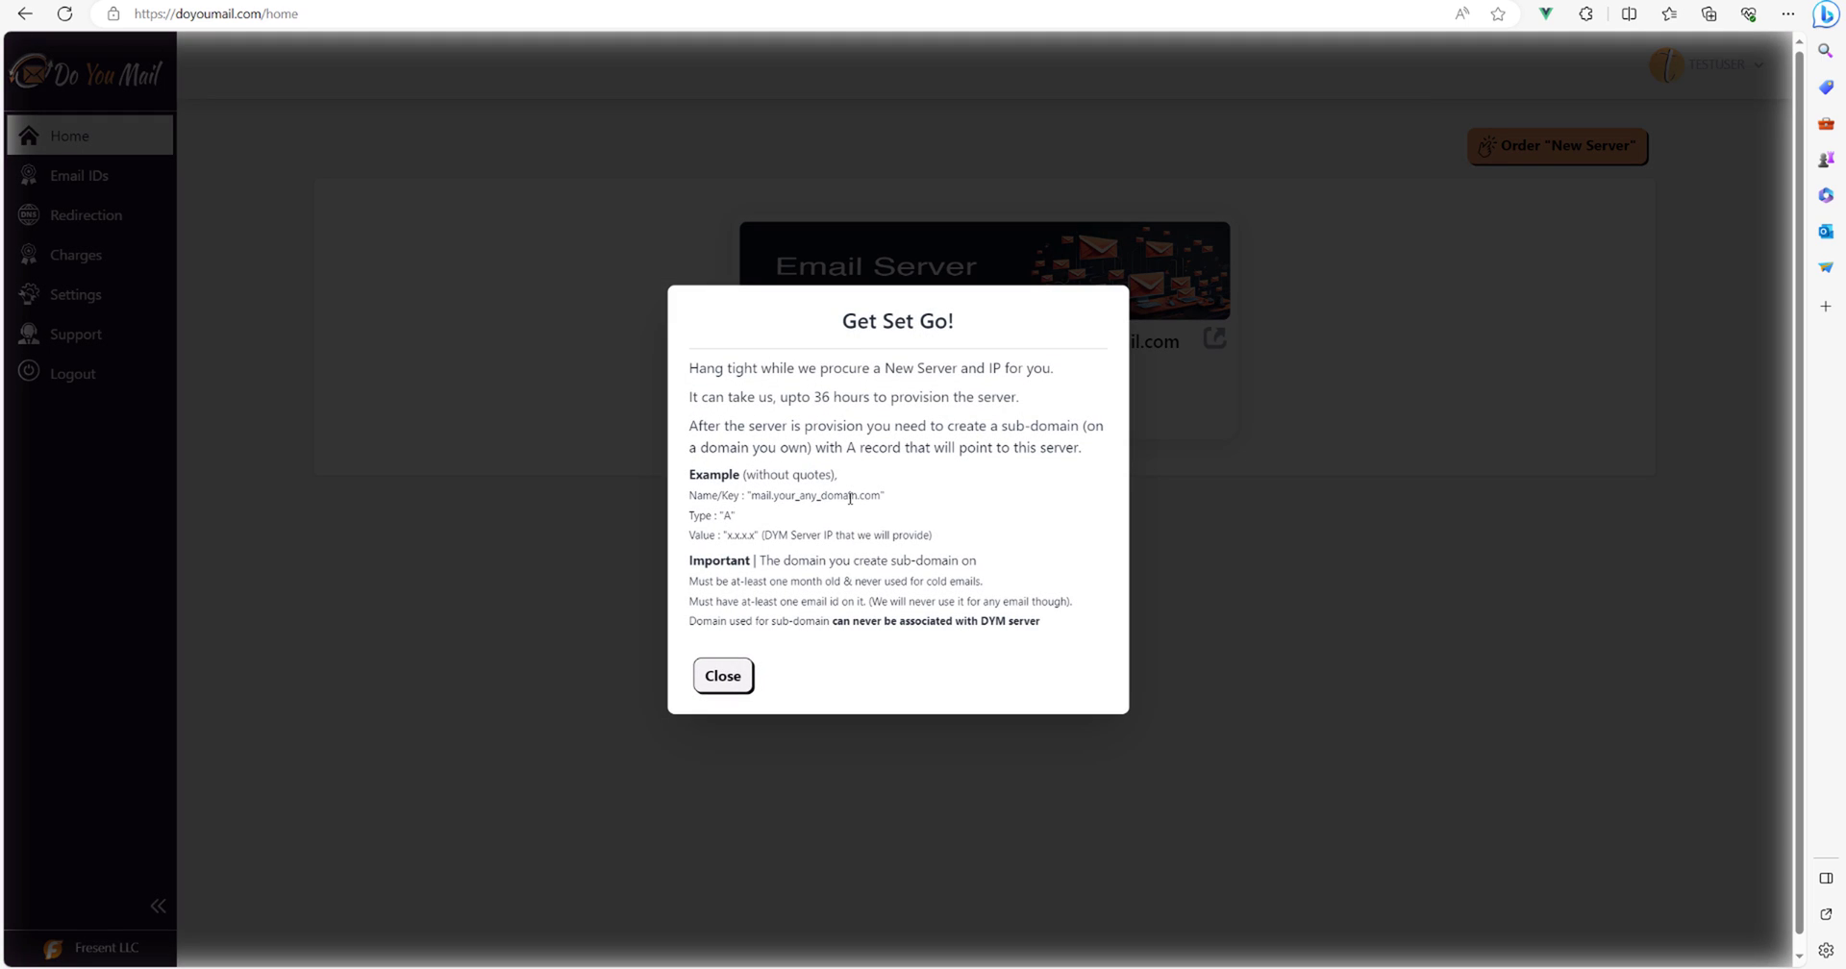
Review the Get Set Go! sub-domain instructions and the note about the server IP value.
left_click_drag(691, 368, 877, 396)
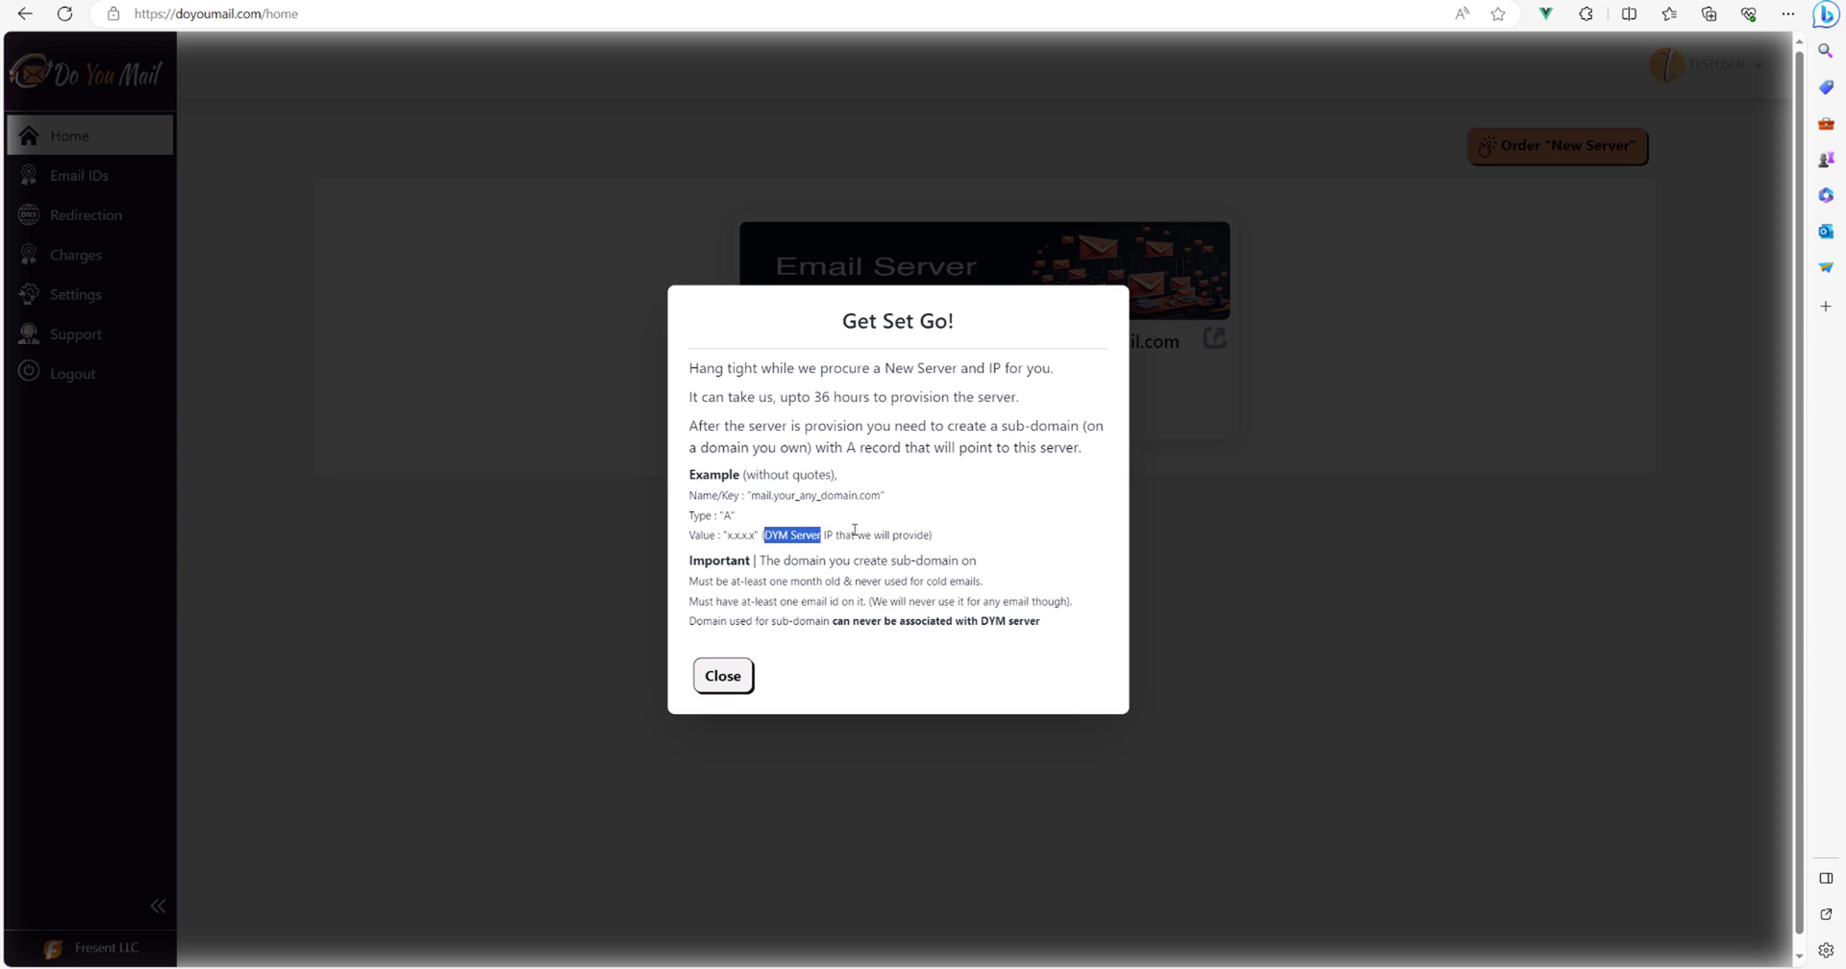
left_click_drag(766, 535, 930, 534)
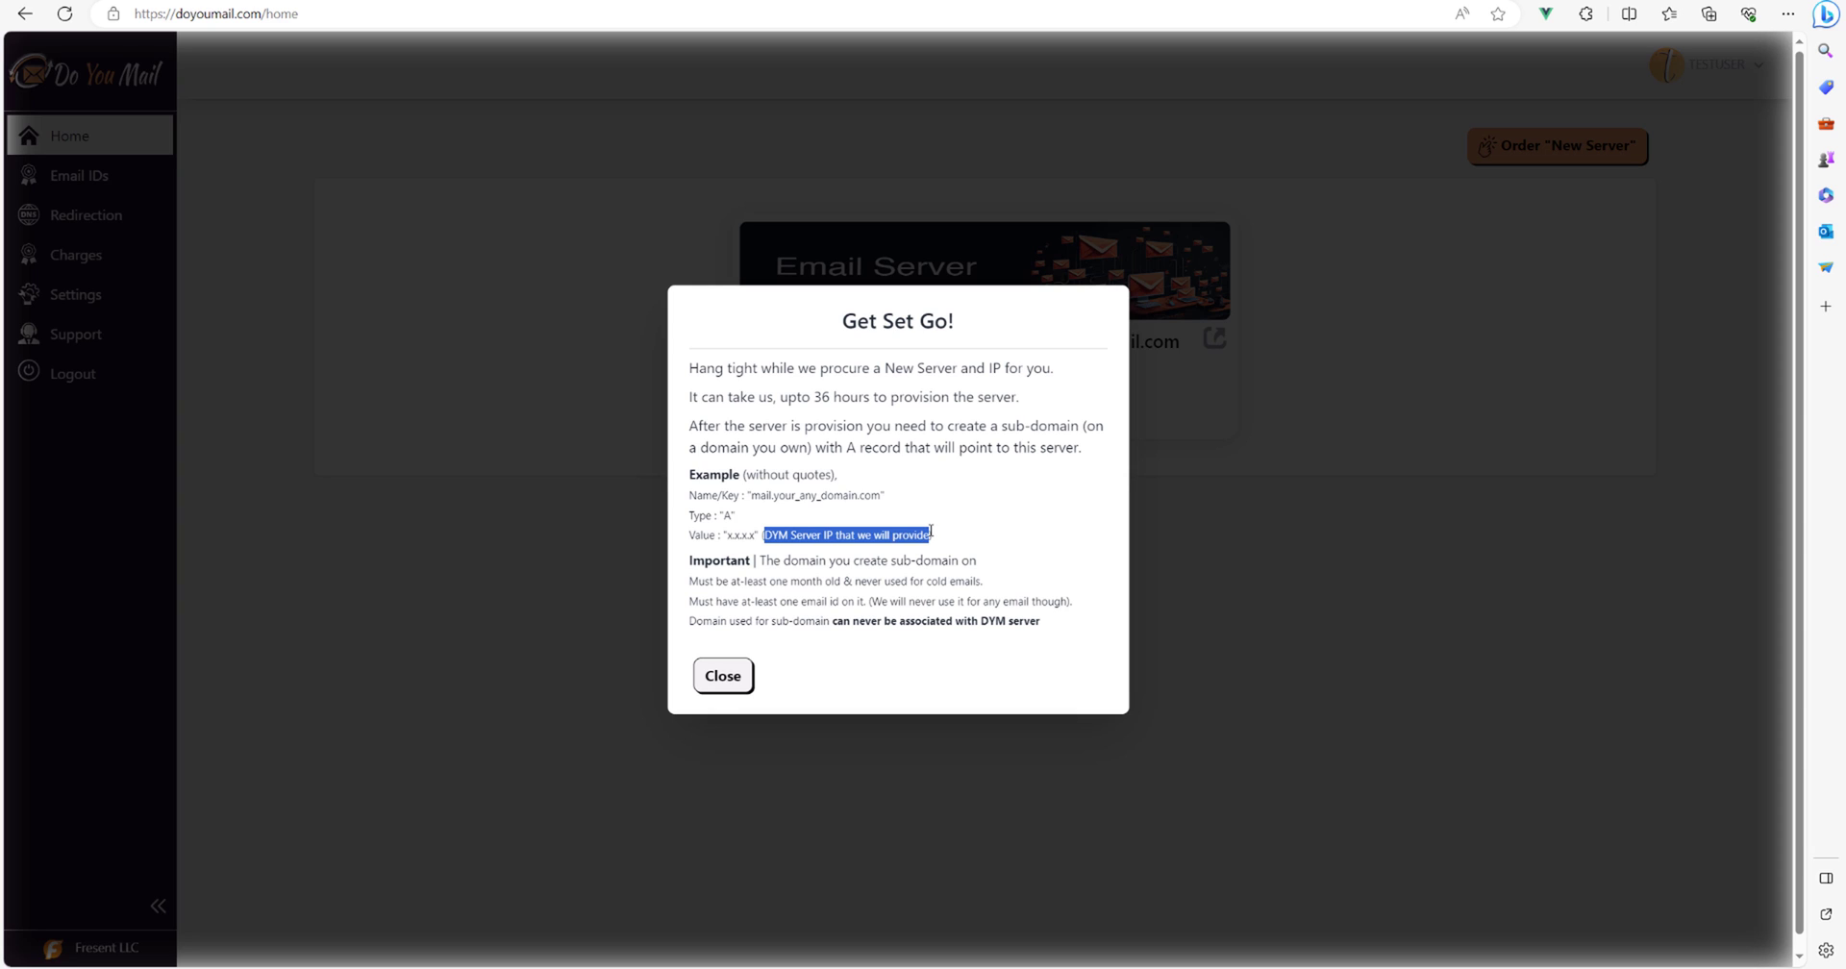
mouse_move(723, 677)
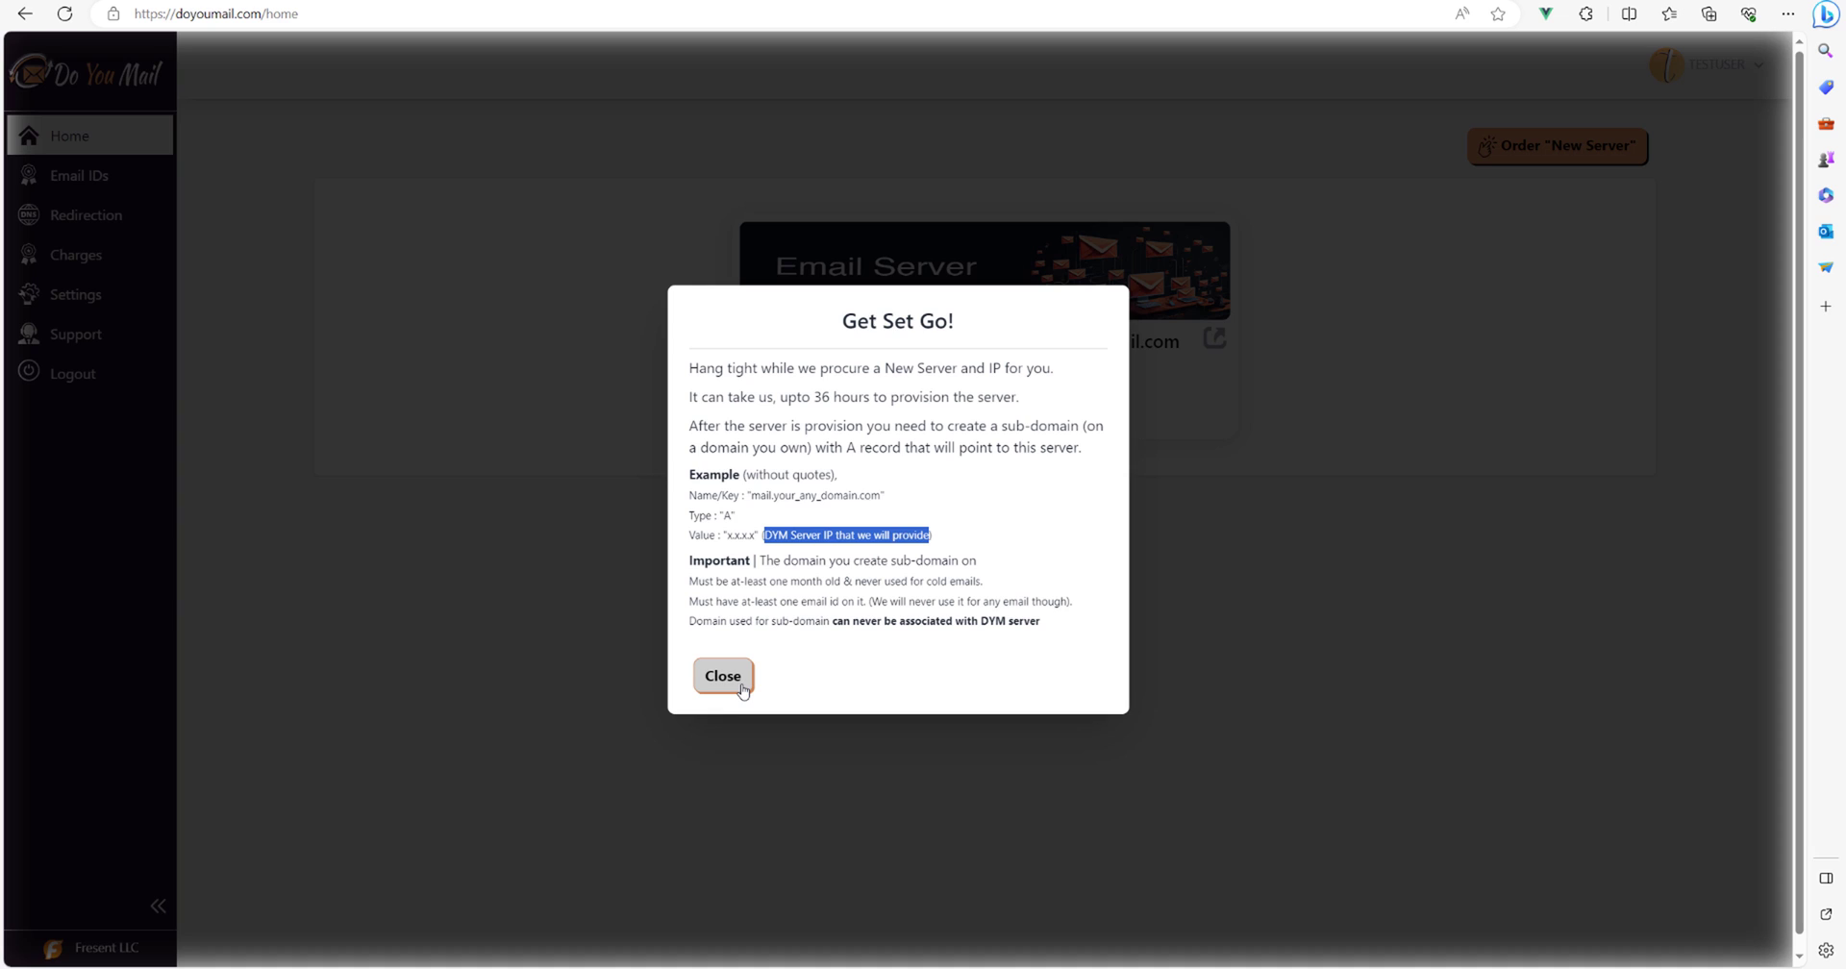
mouse_move(735, 690)
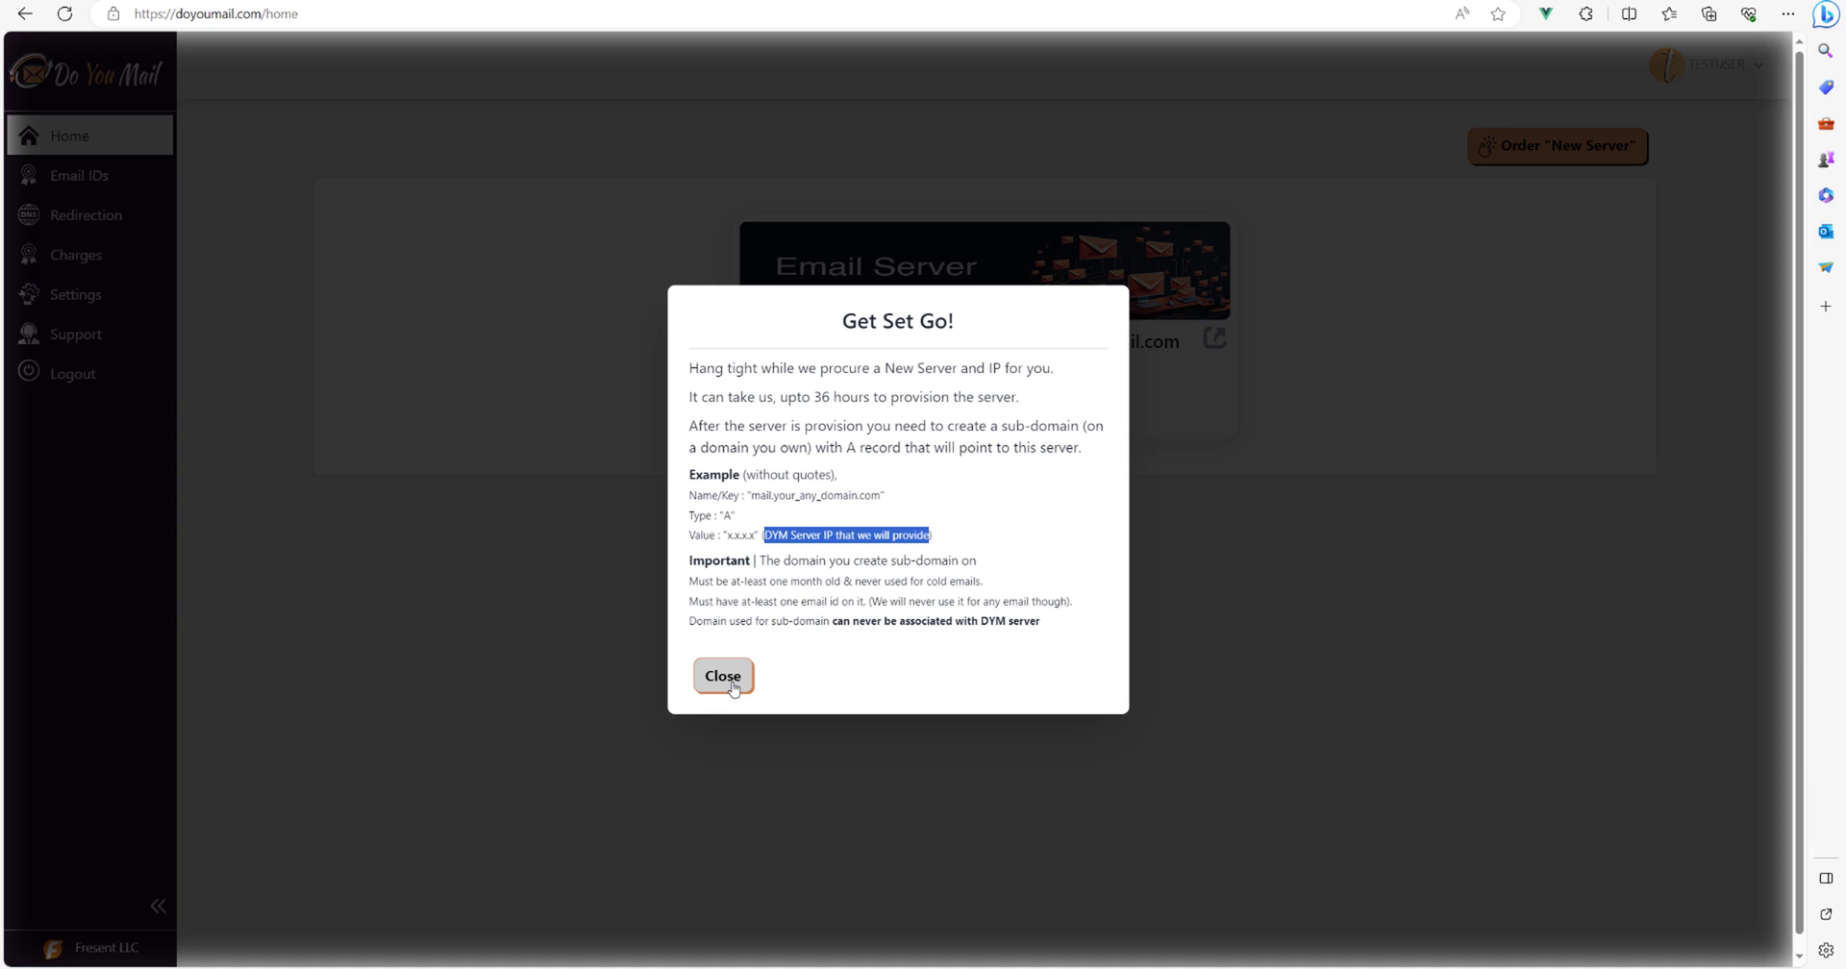
left_click(723, 676)
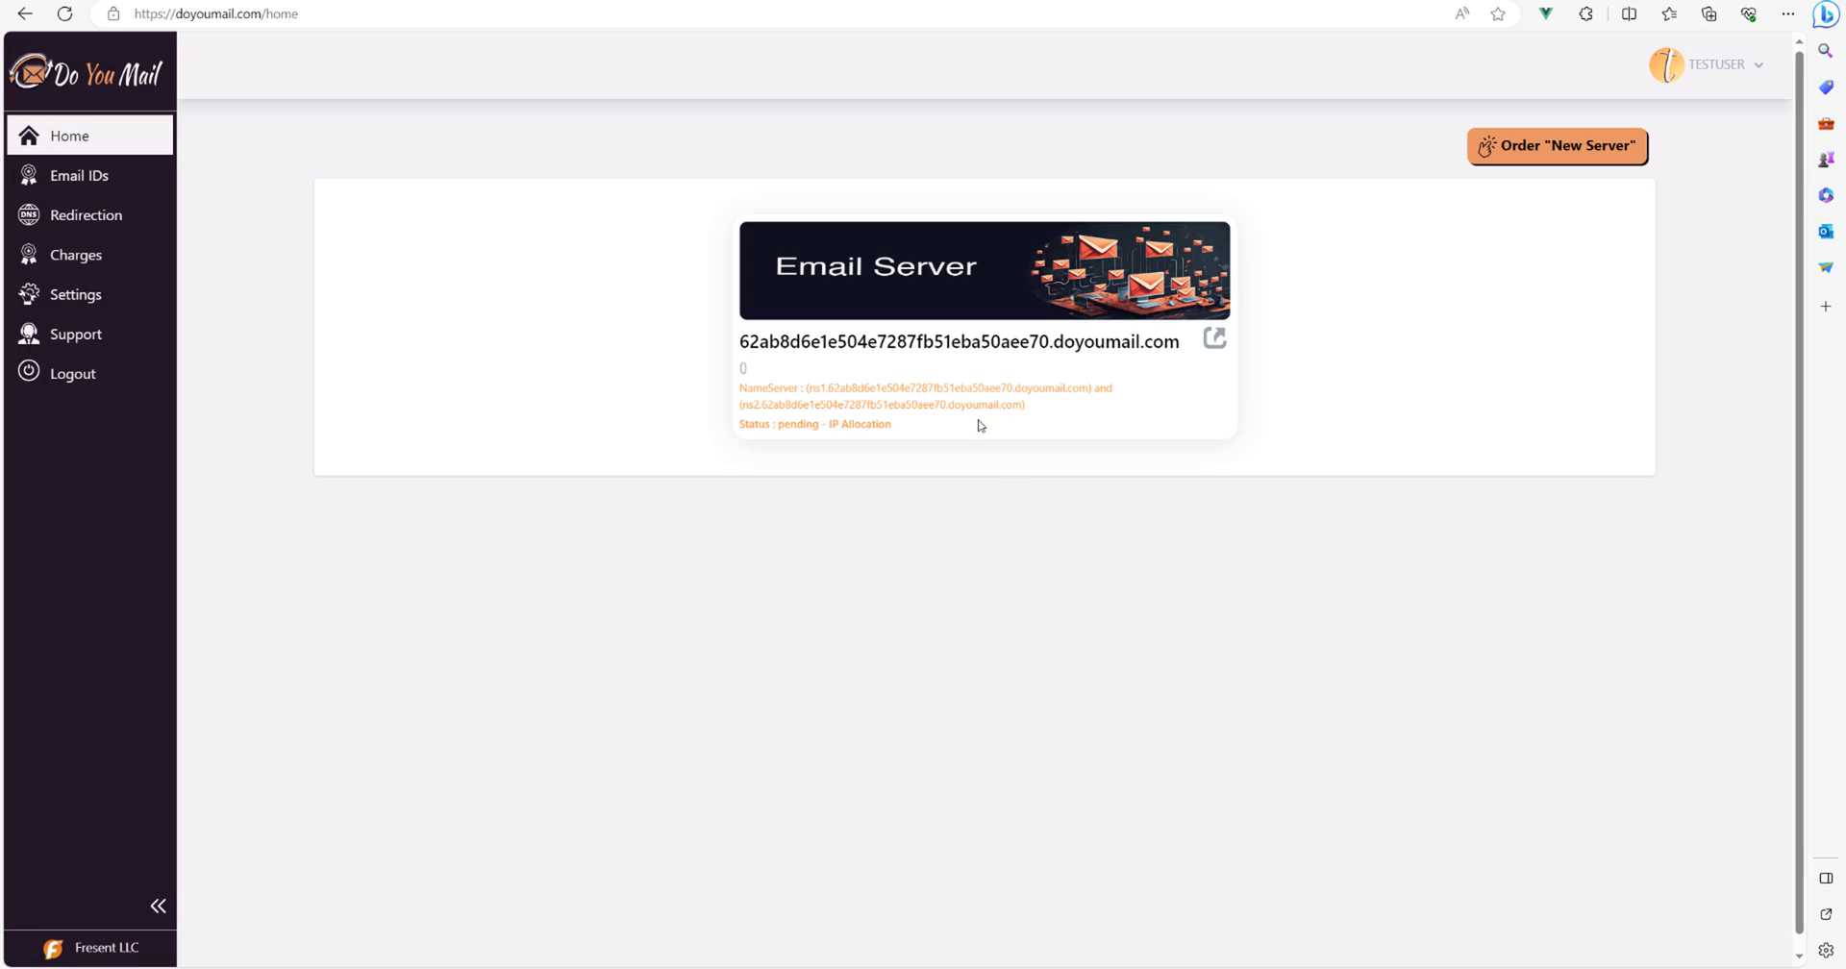
triple_click(815, 425)
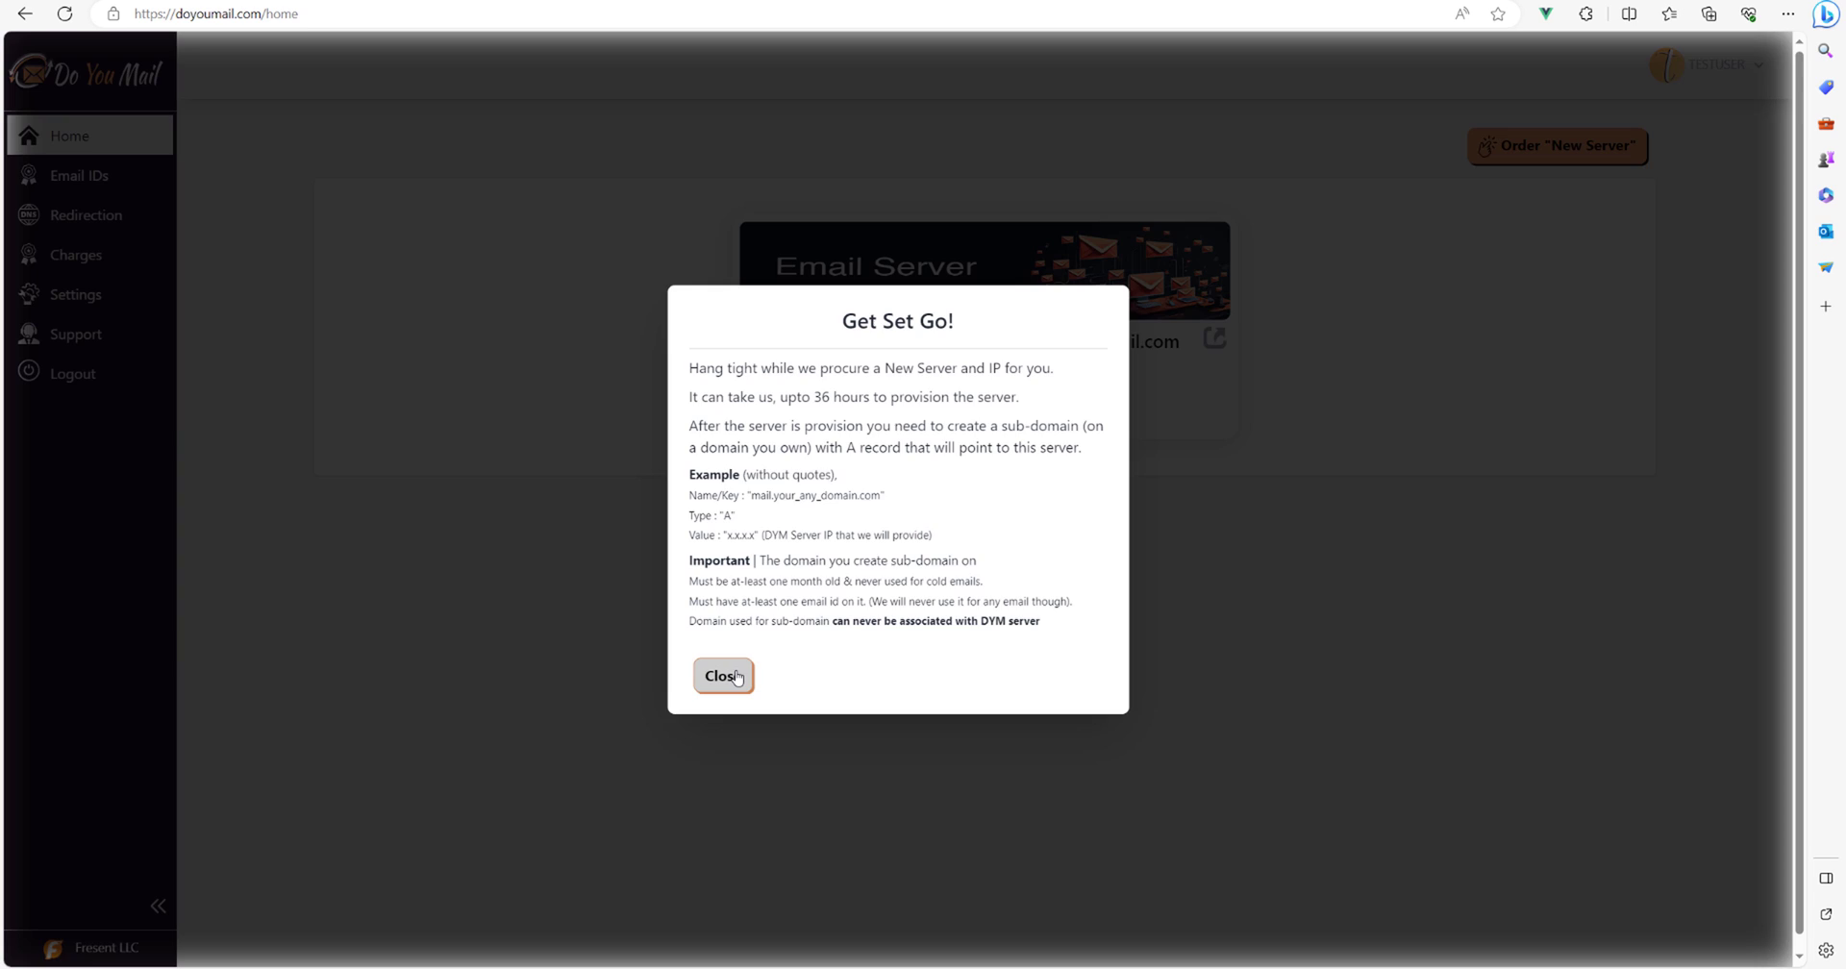
left_click(723, 677)
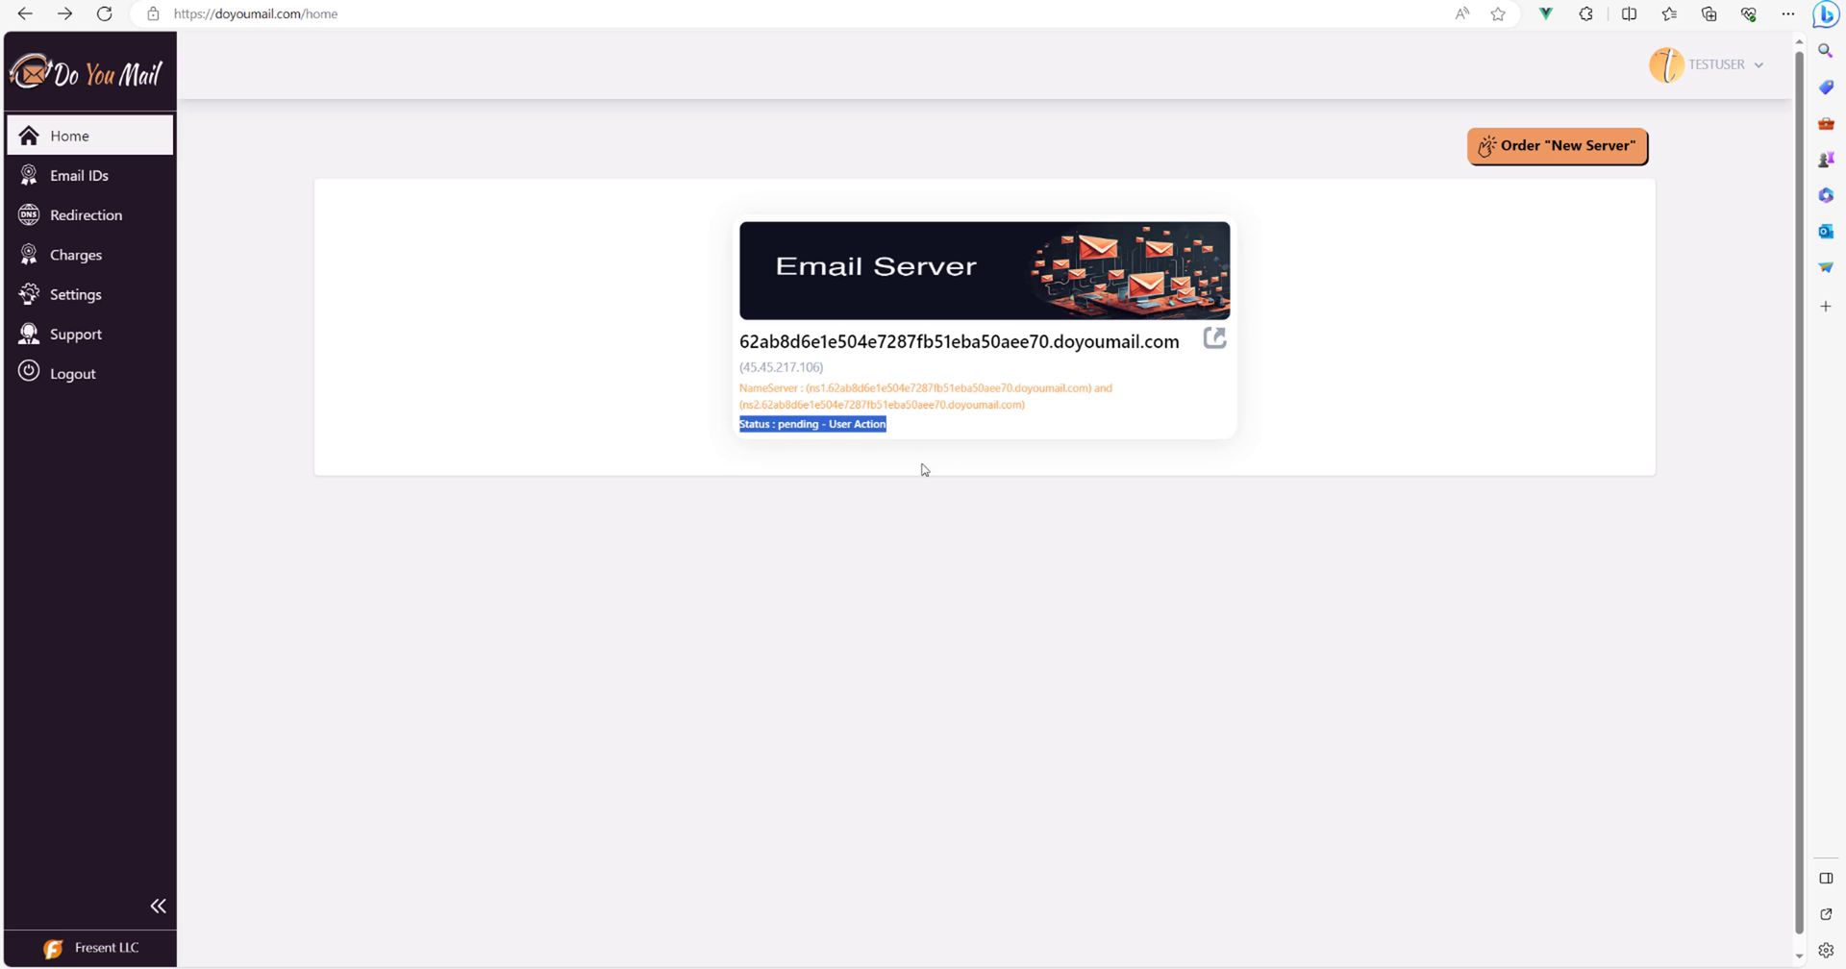
mouse_move(654, 563)
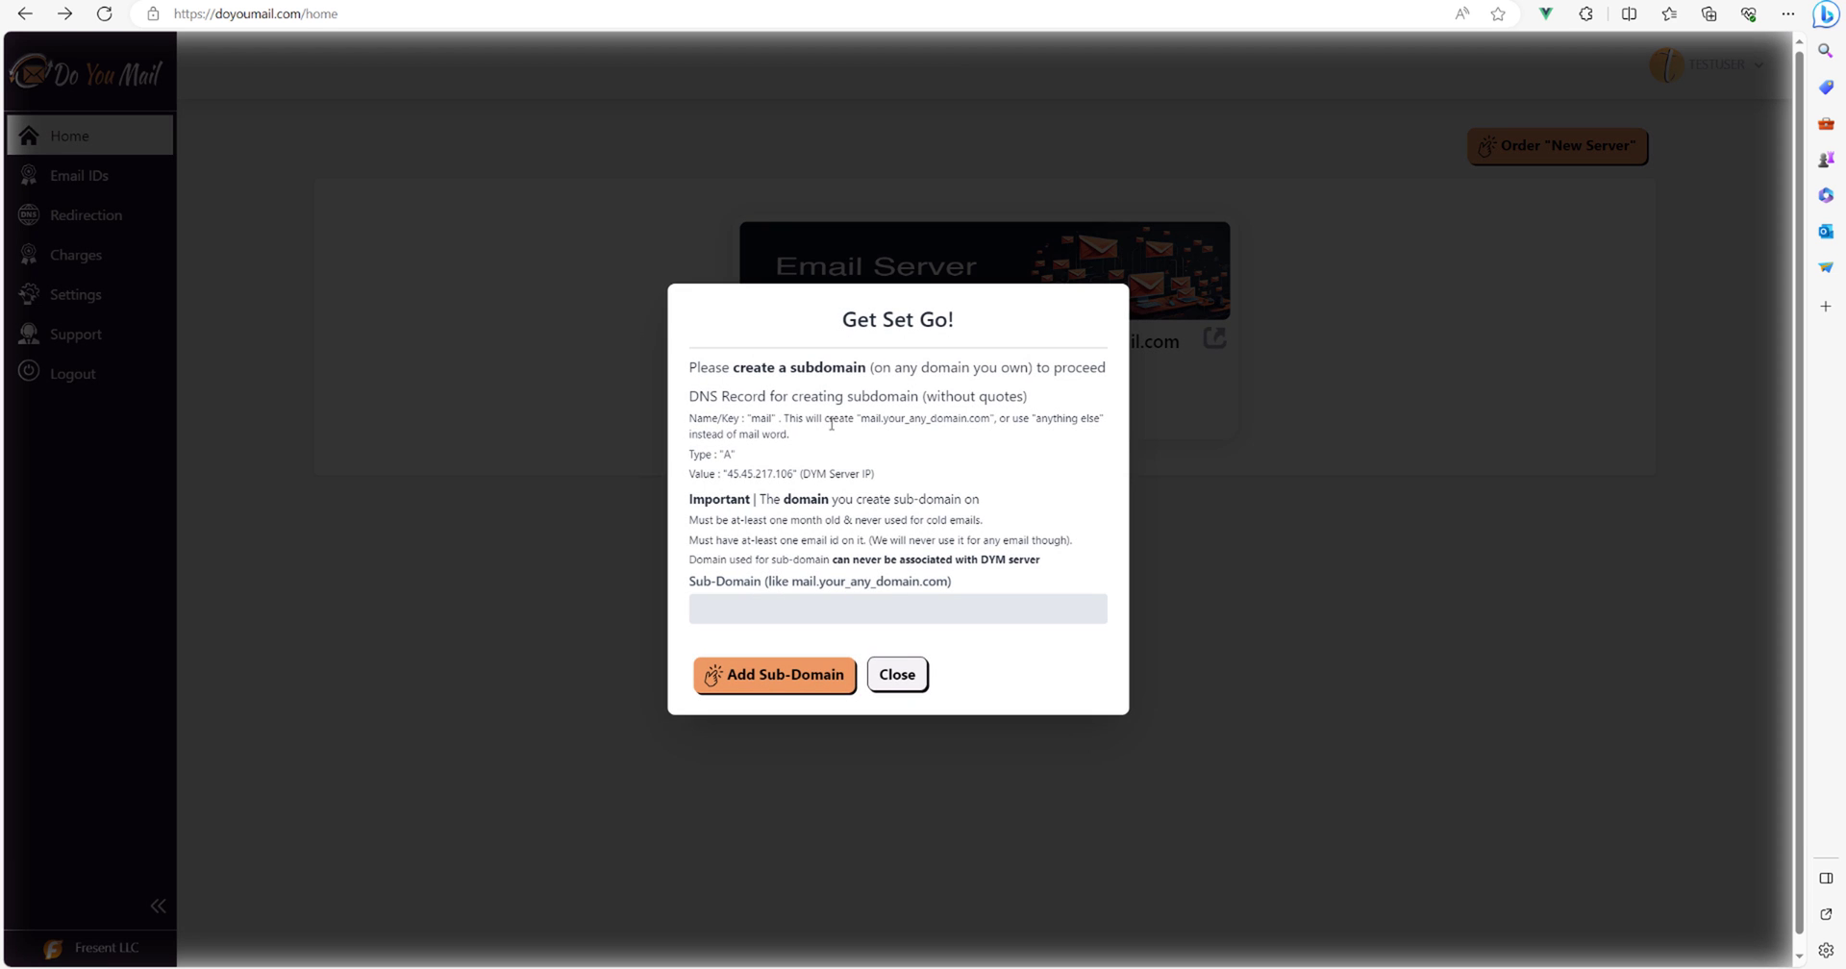
mouse_move(785, 588)
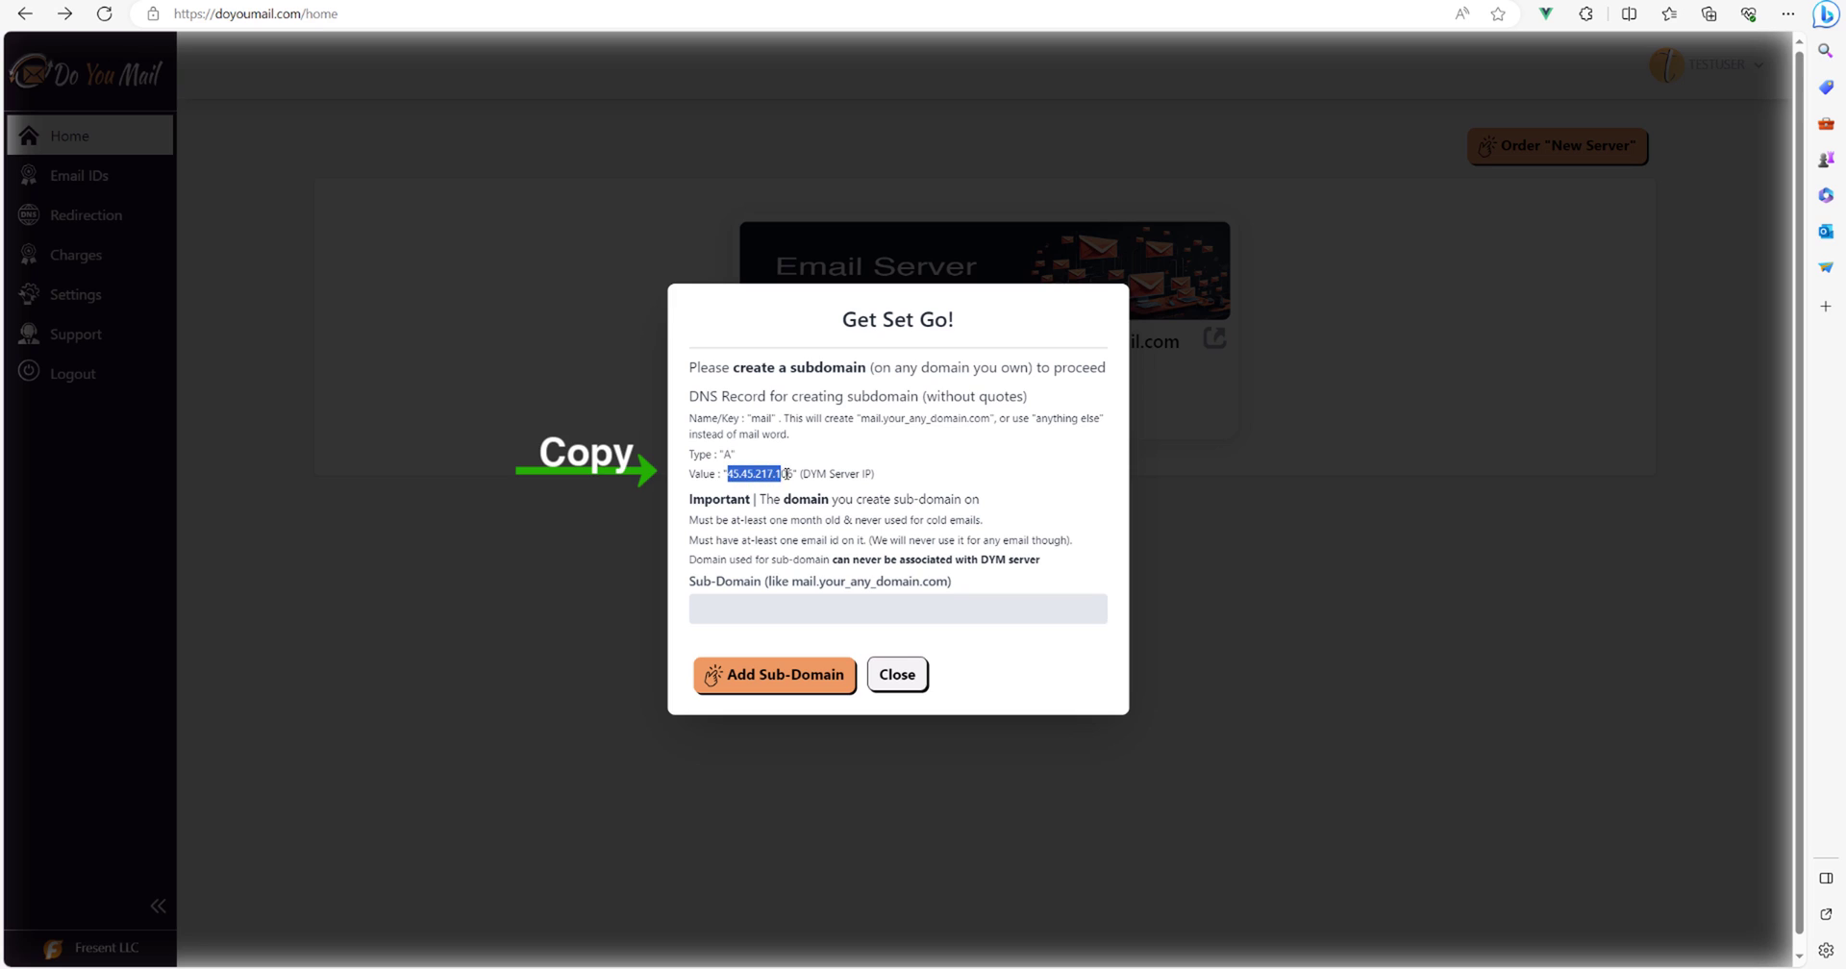
Copy the allocated server IP 45.45.217.106 from the Value line.
right_click(753, 473)
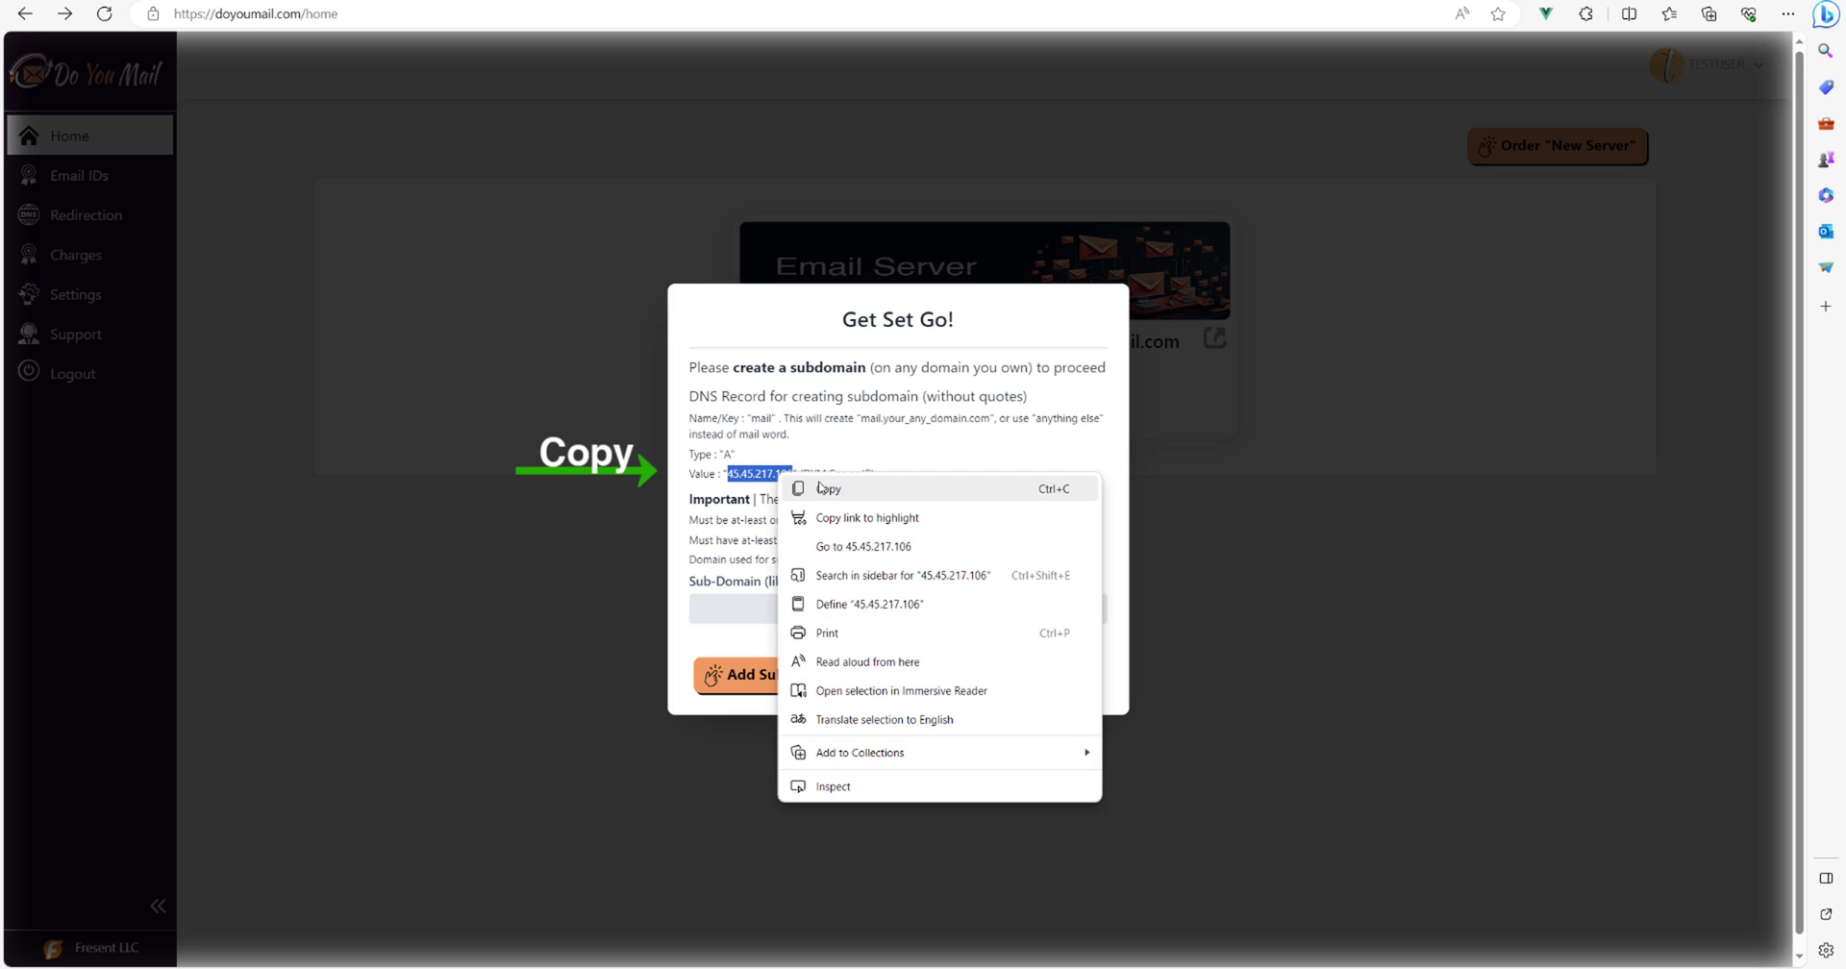
left_click(828, 488)
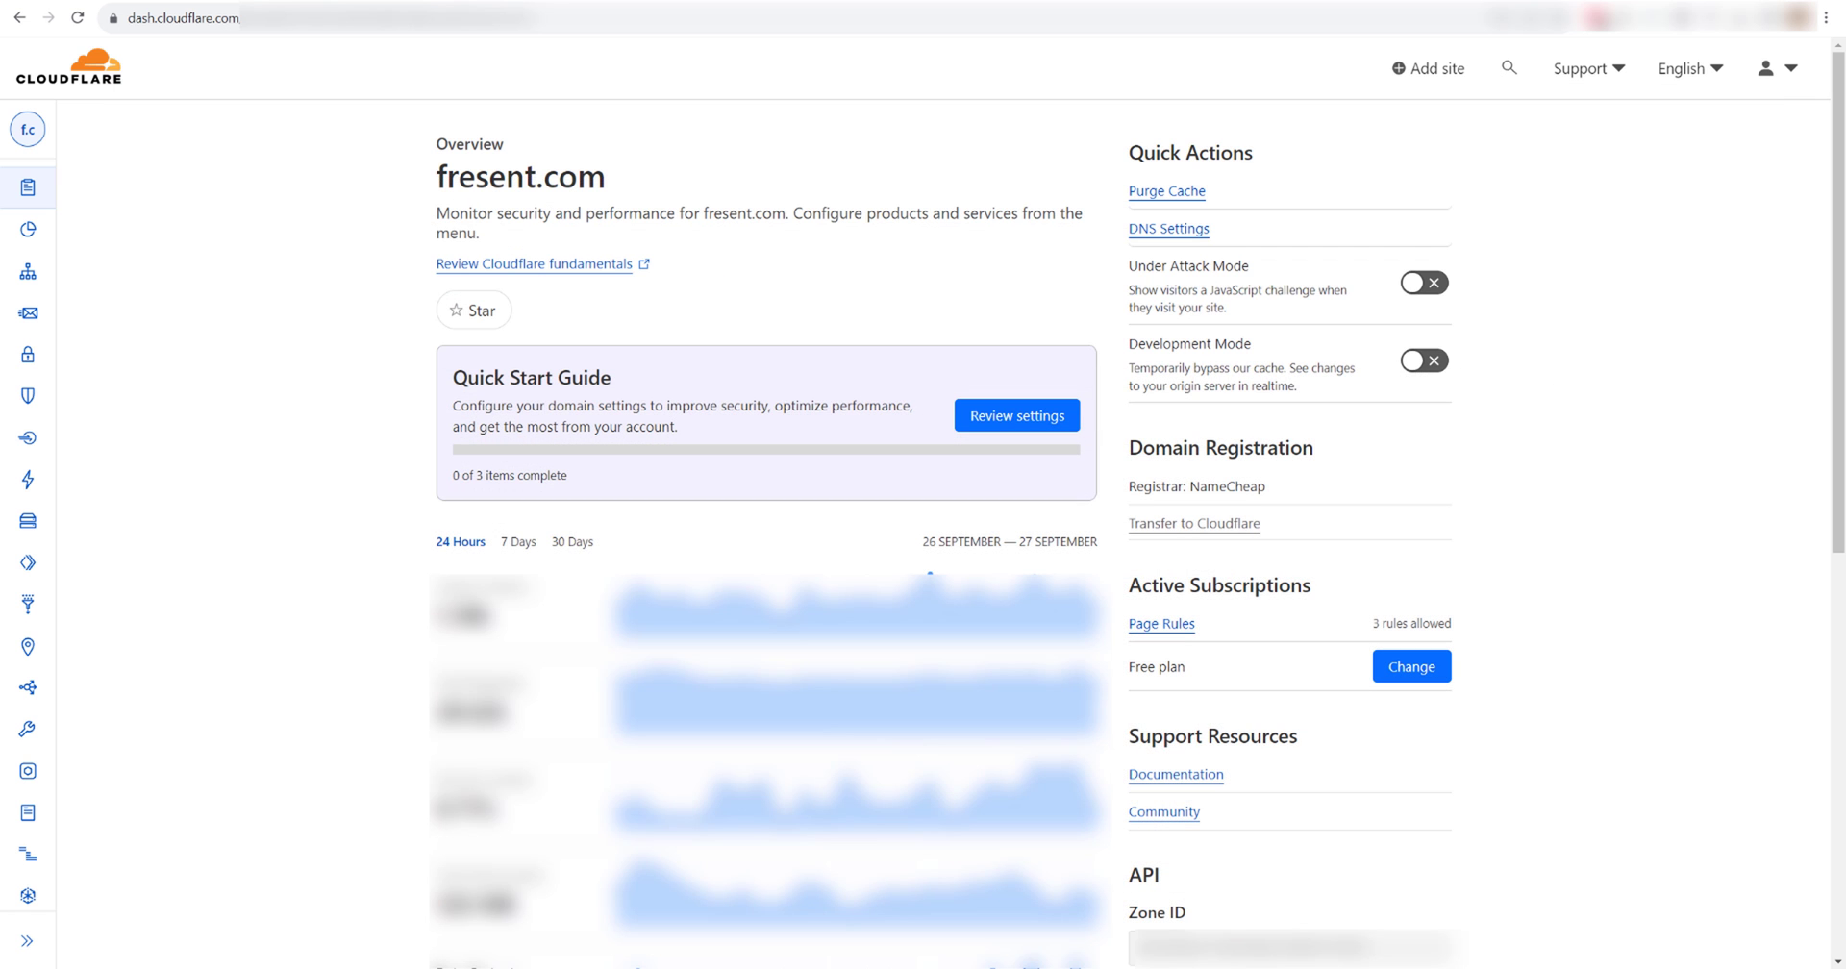
mouse_move(1180, 239)
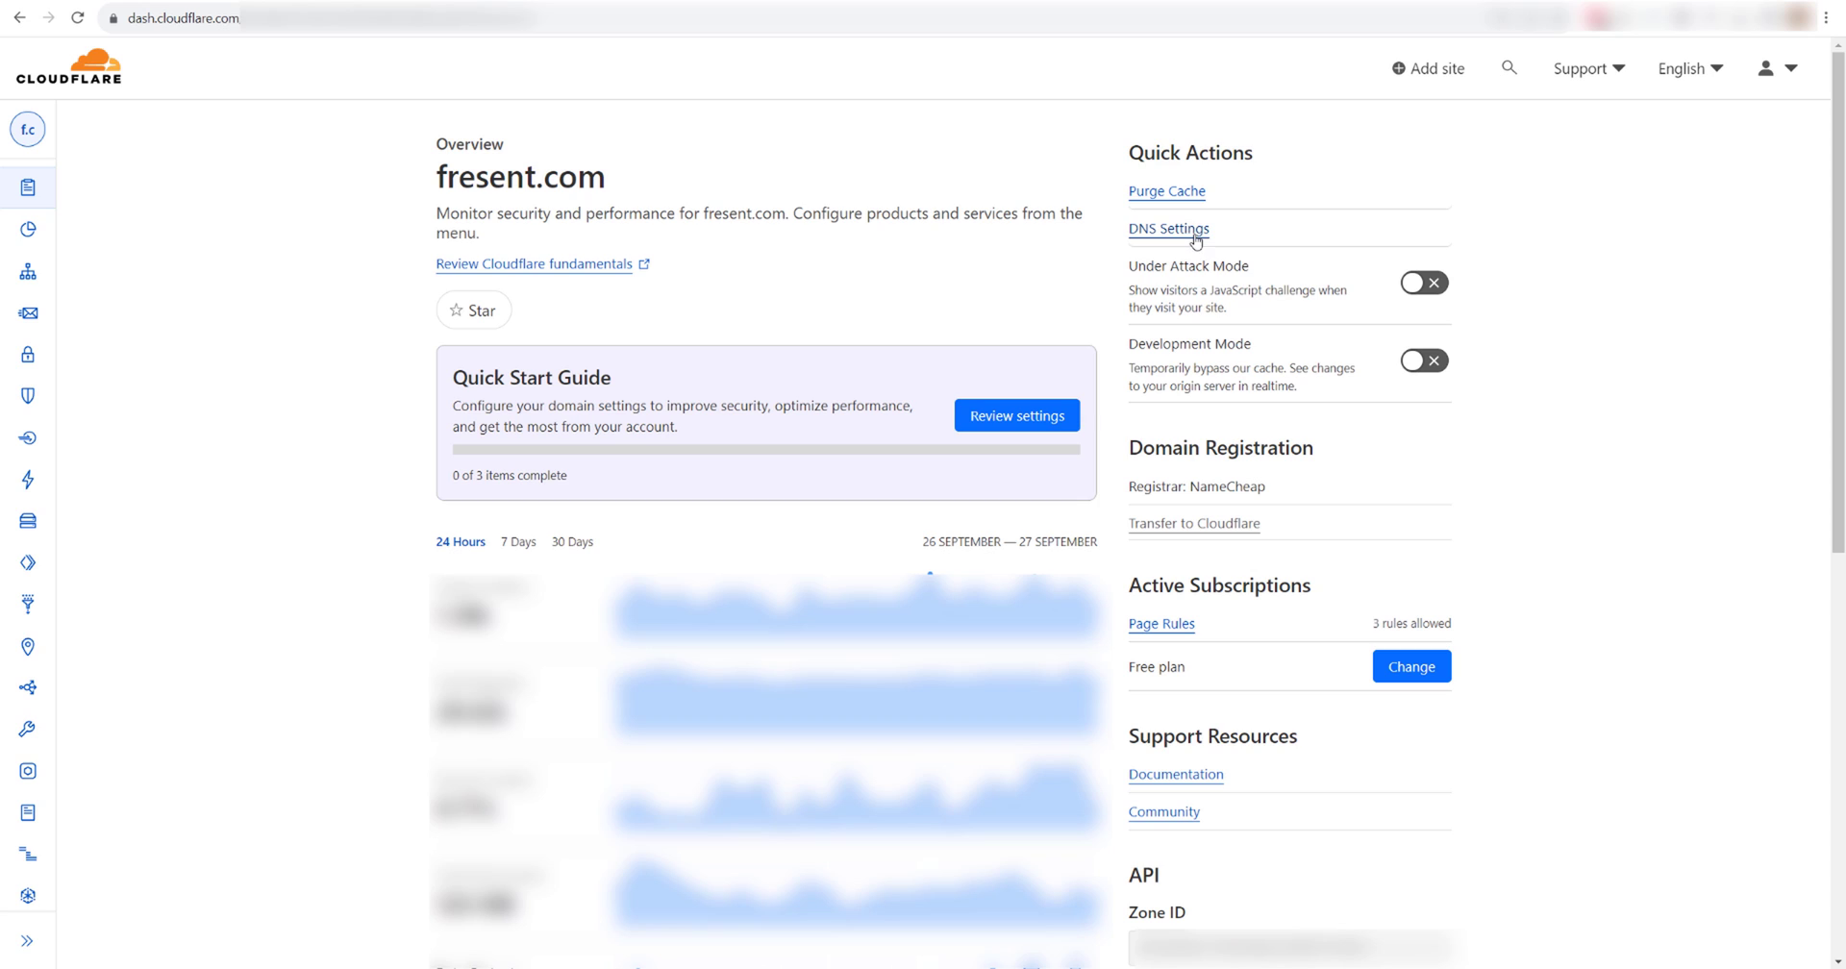
mouse_move(1169, 235)
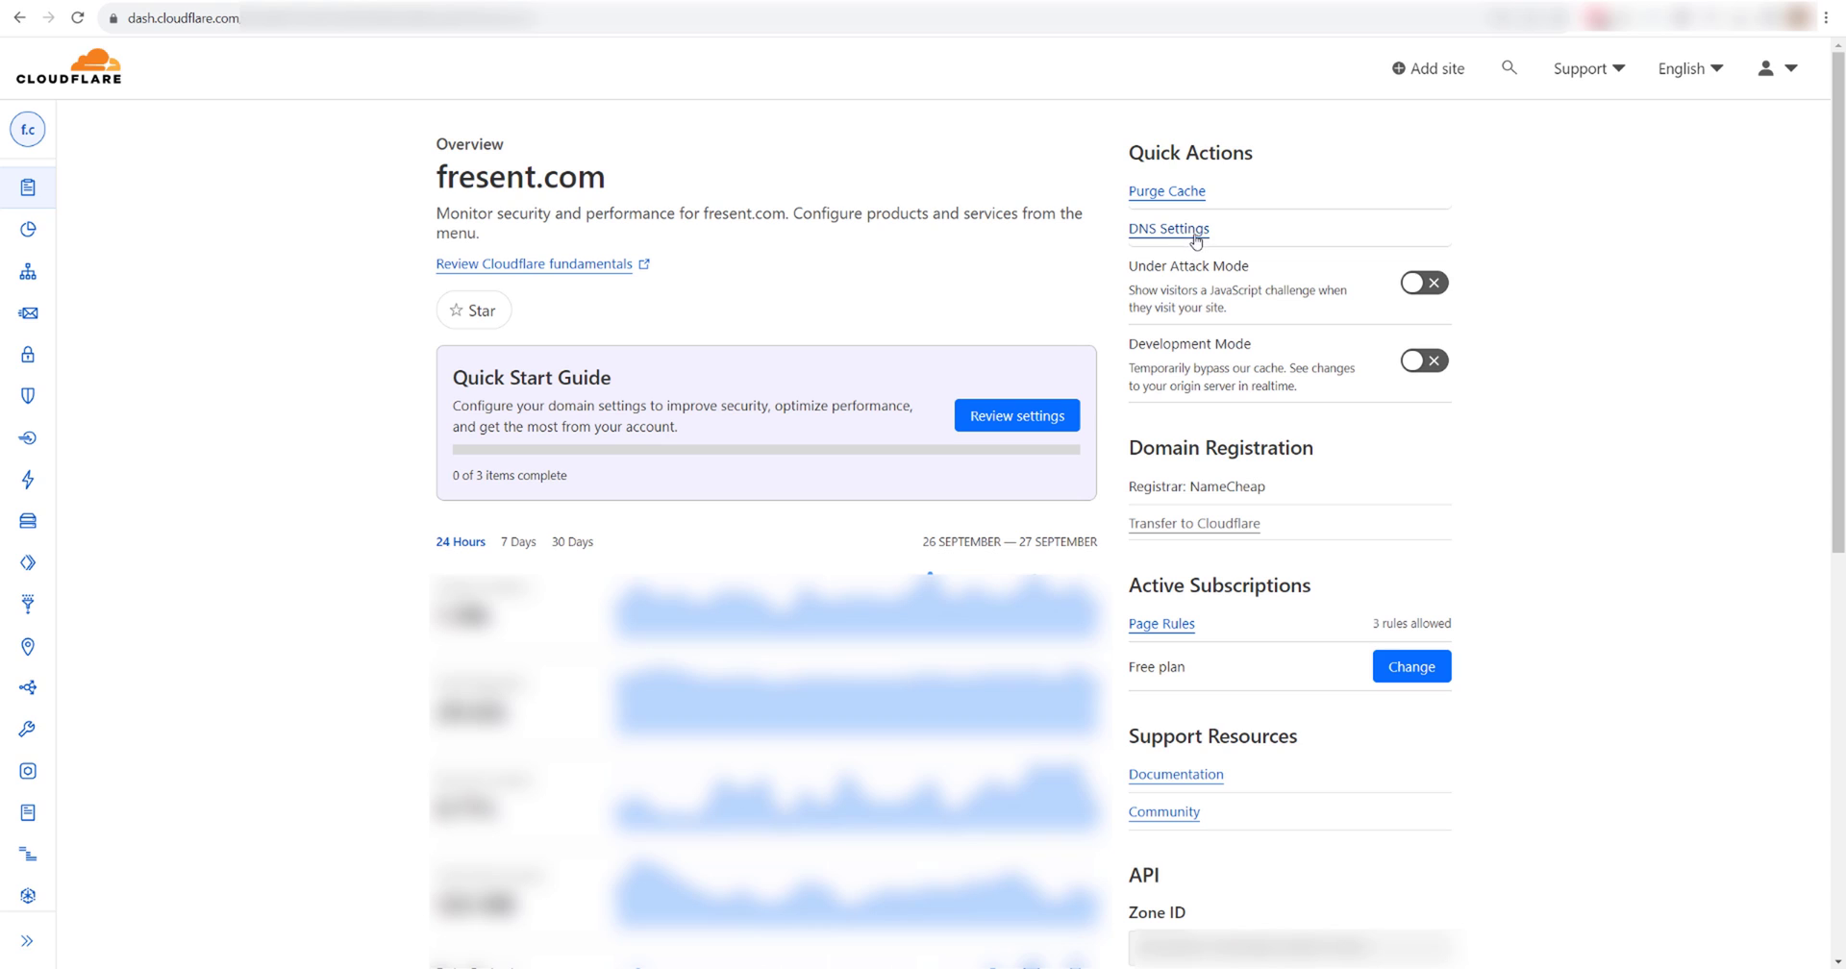
Go to the DNS records page for fresent.com via DNS Settings.
left_click(1169, 228)
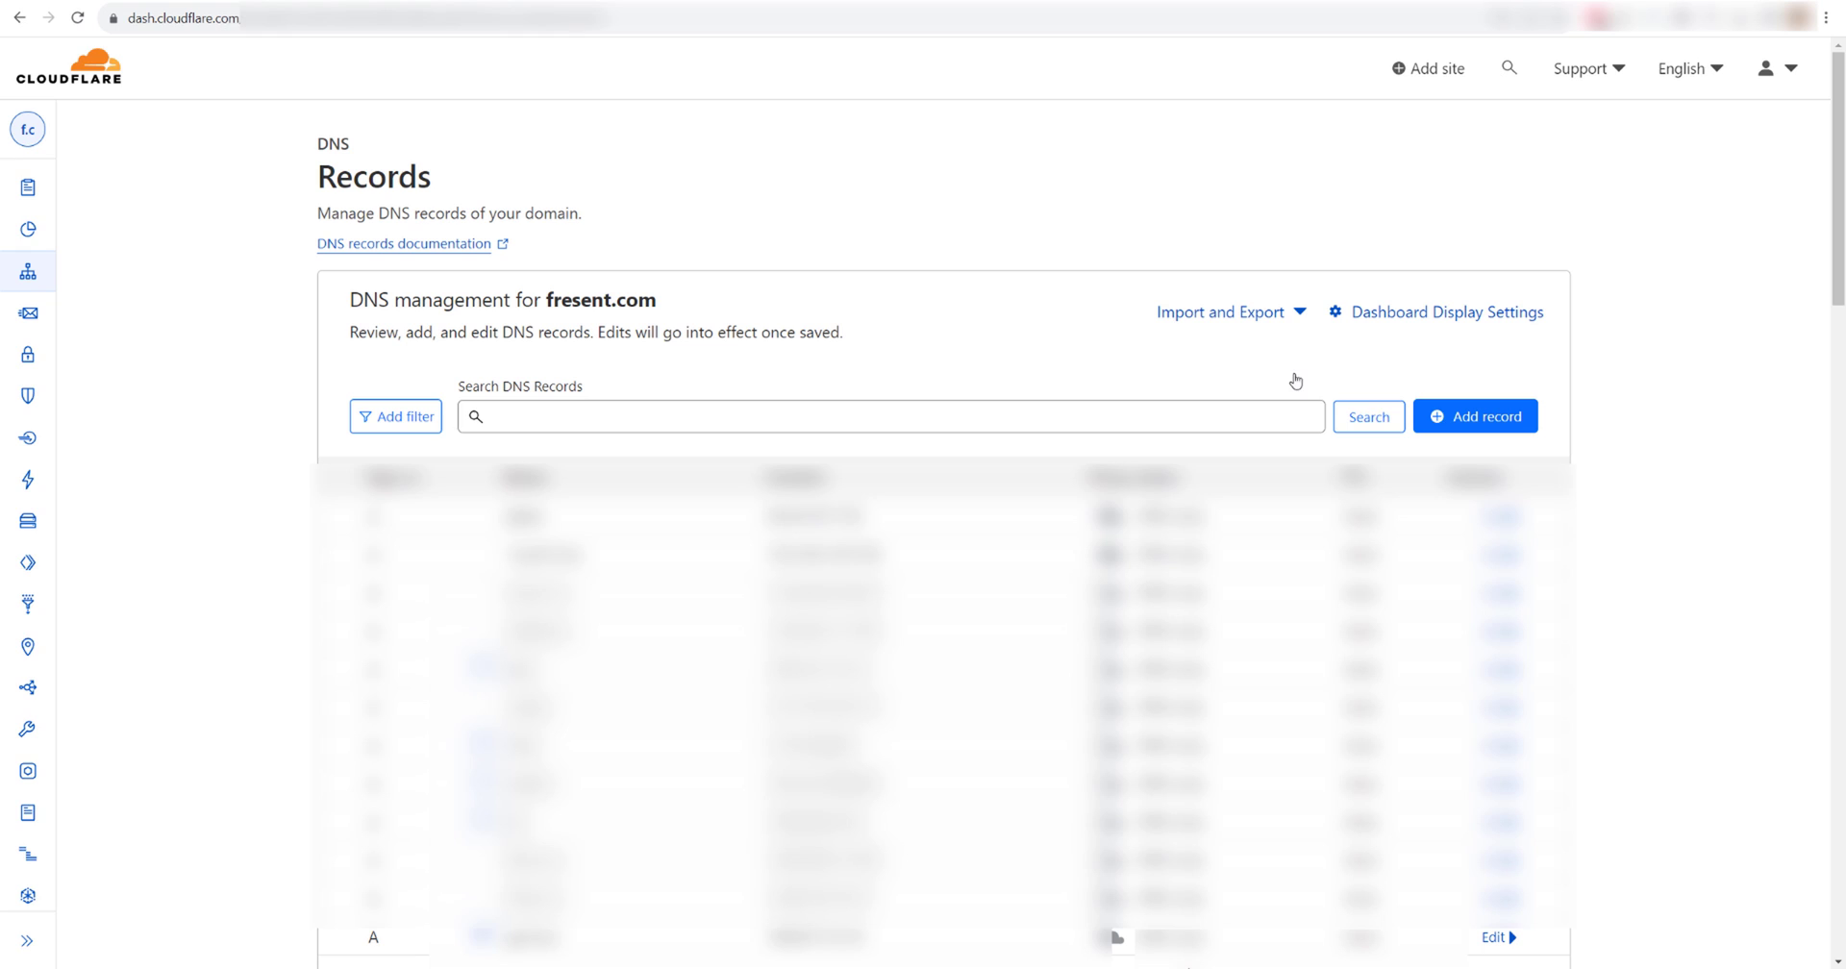
Name the A record mailserver with the copied IP and set Proxy status to DNS only.
left_click(1475, 415)
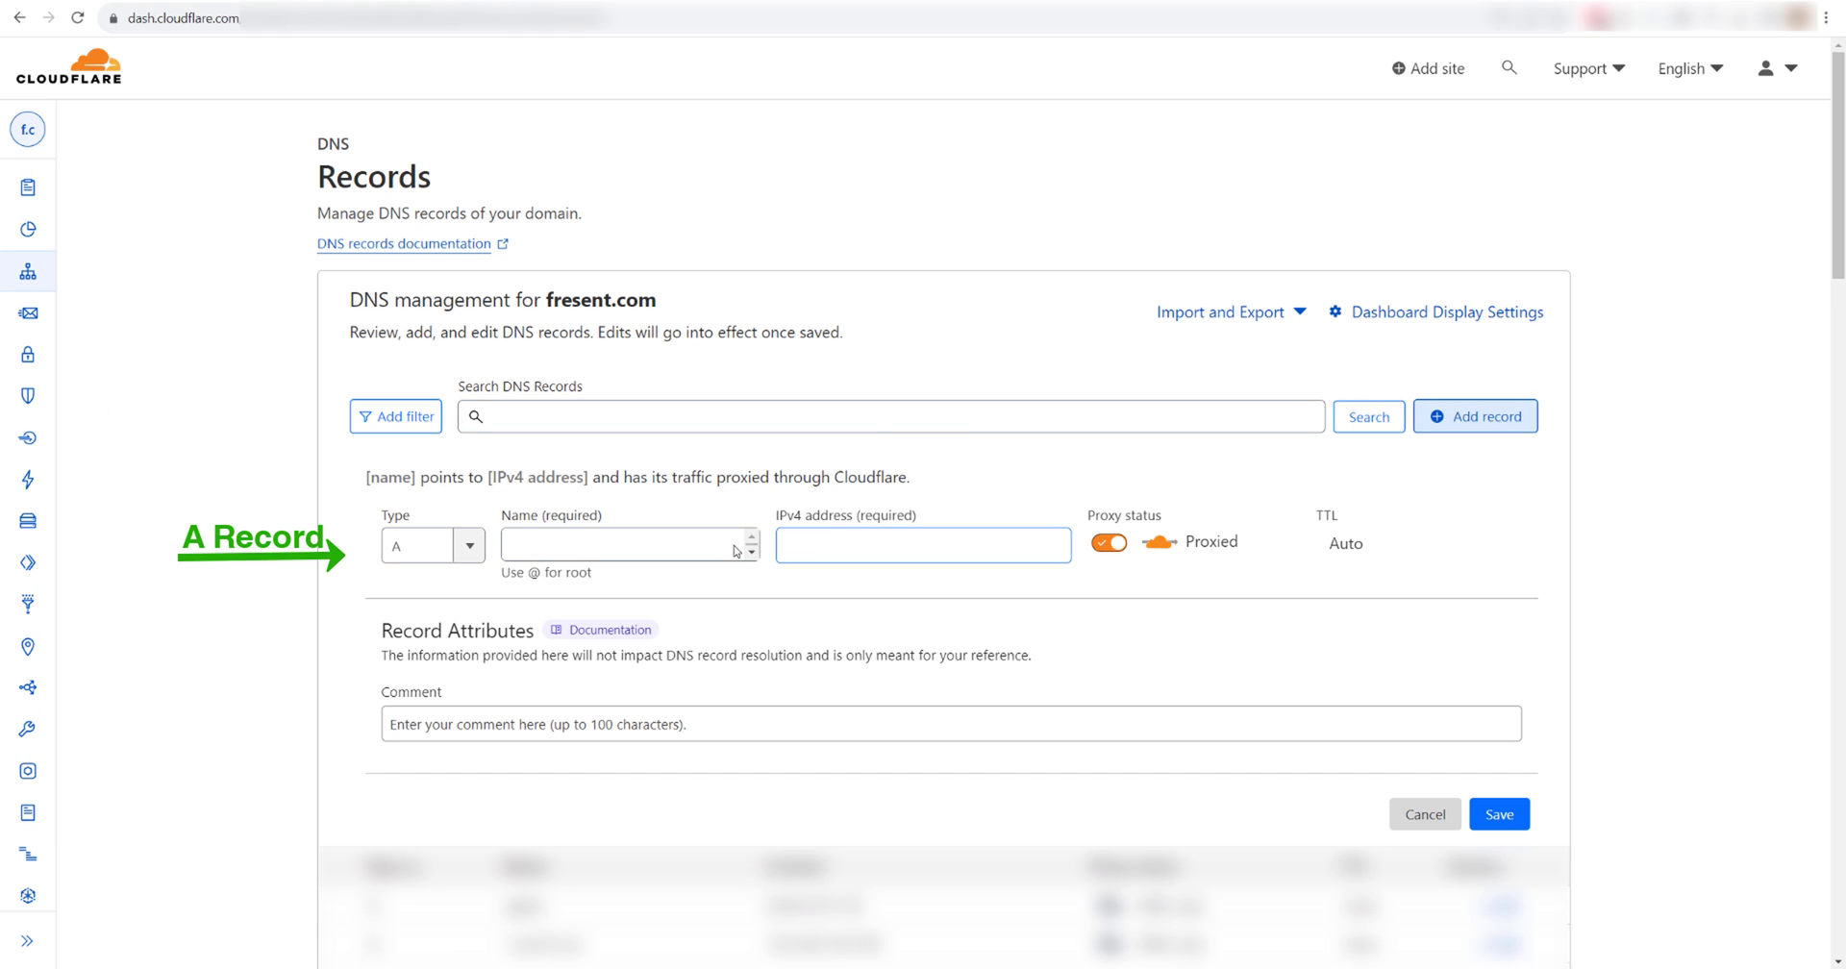
type("m")
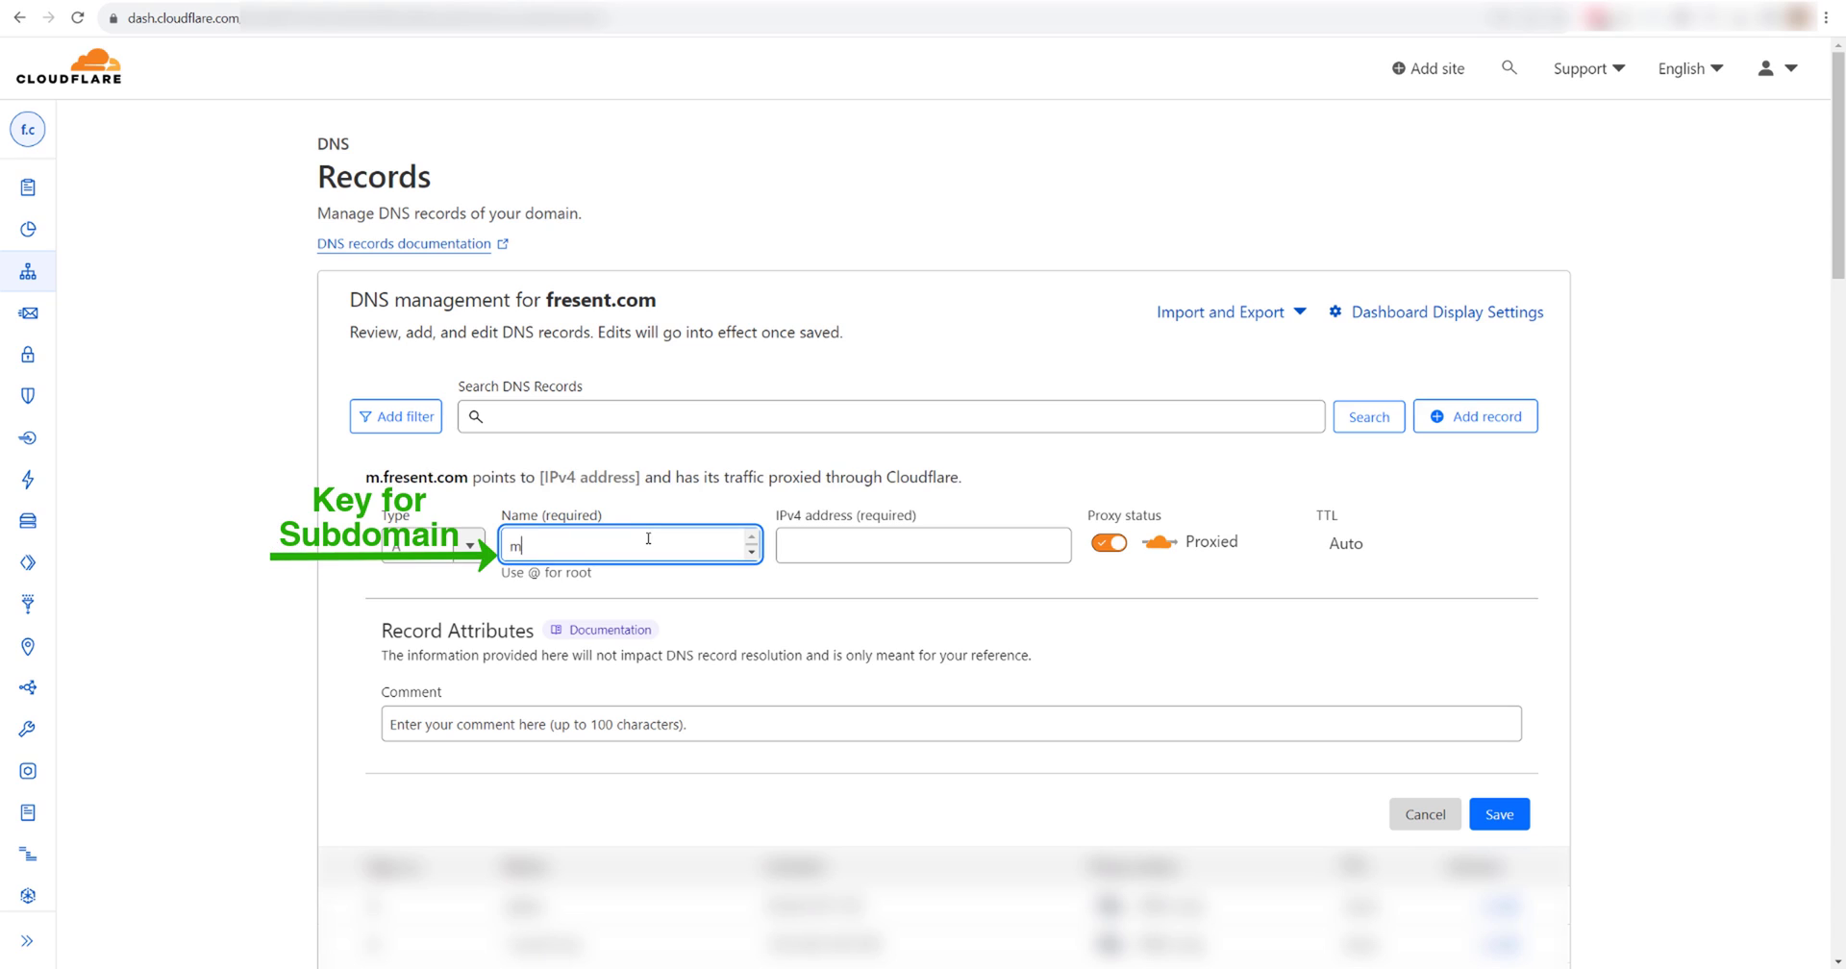
type("ailserver")
left_click(923, 544)
type("45.45.217.106")
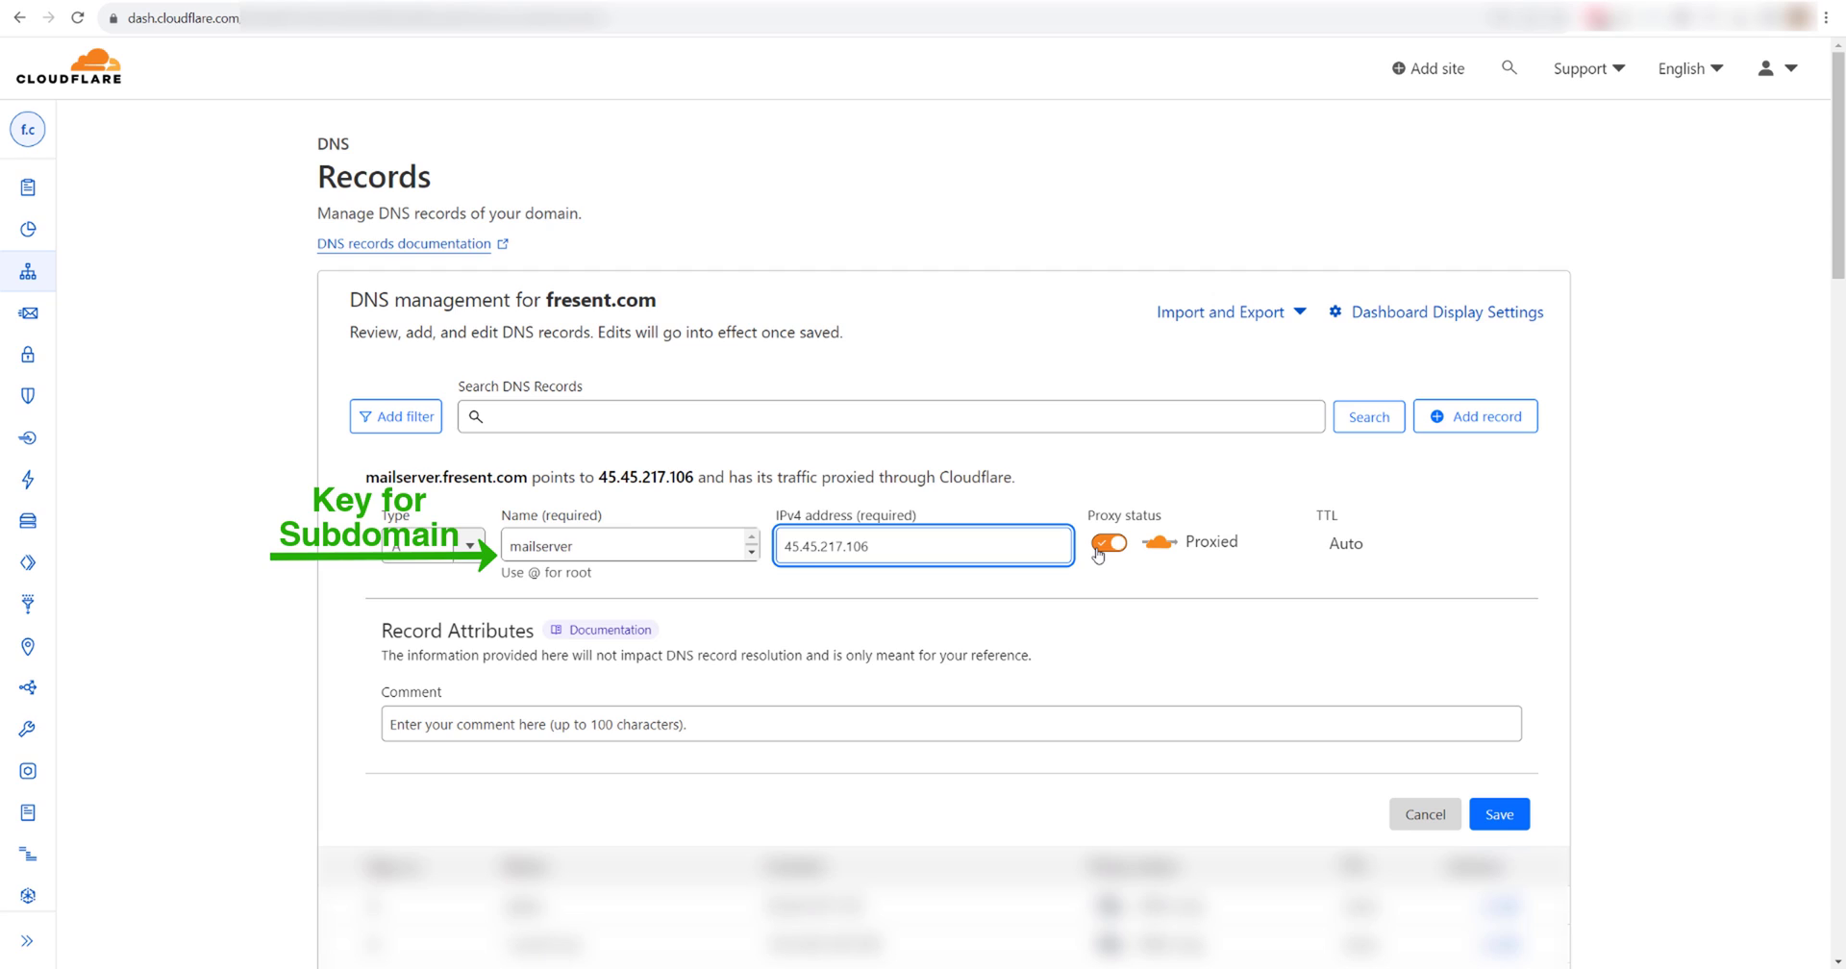
left_click(1108, 542)
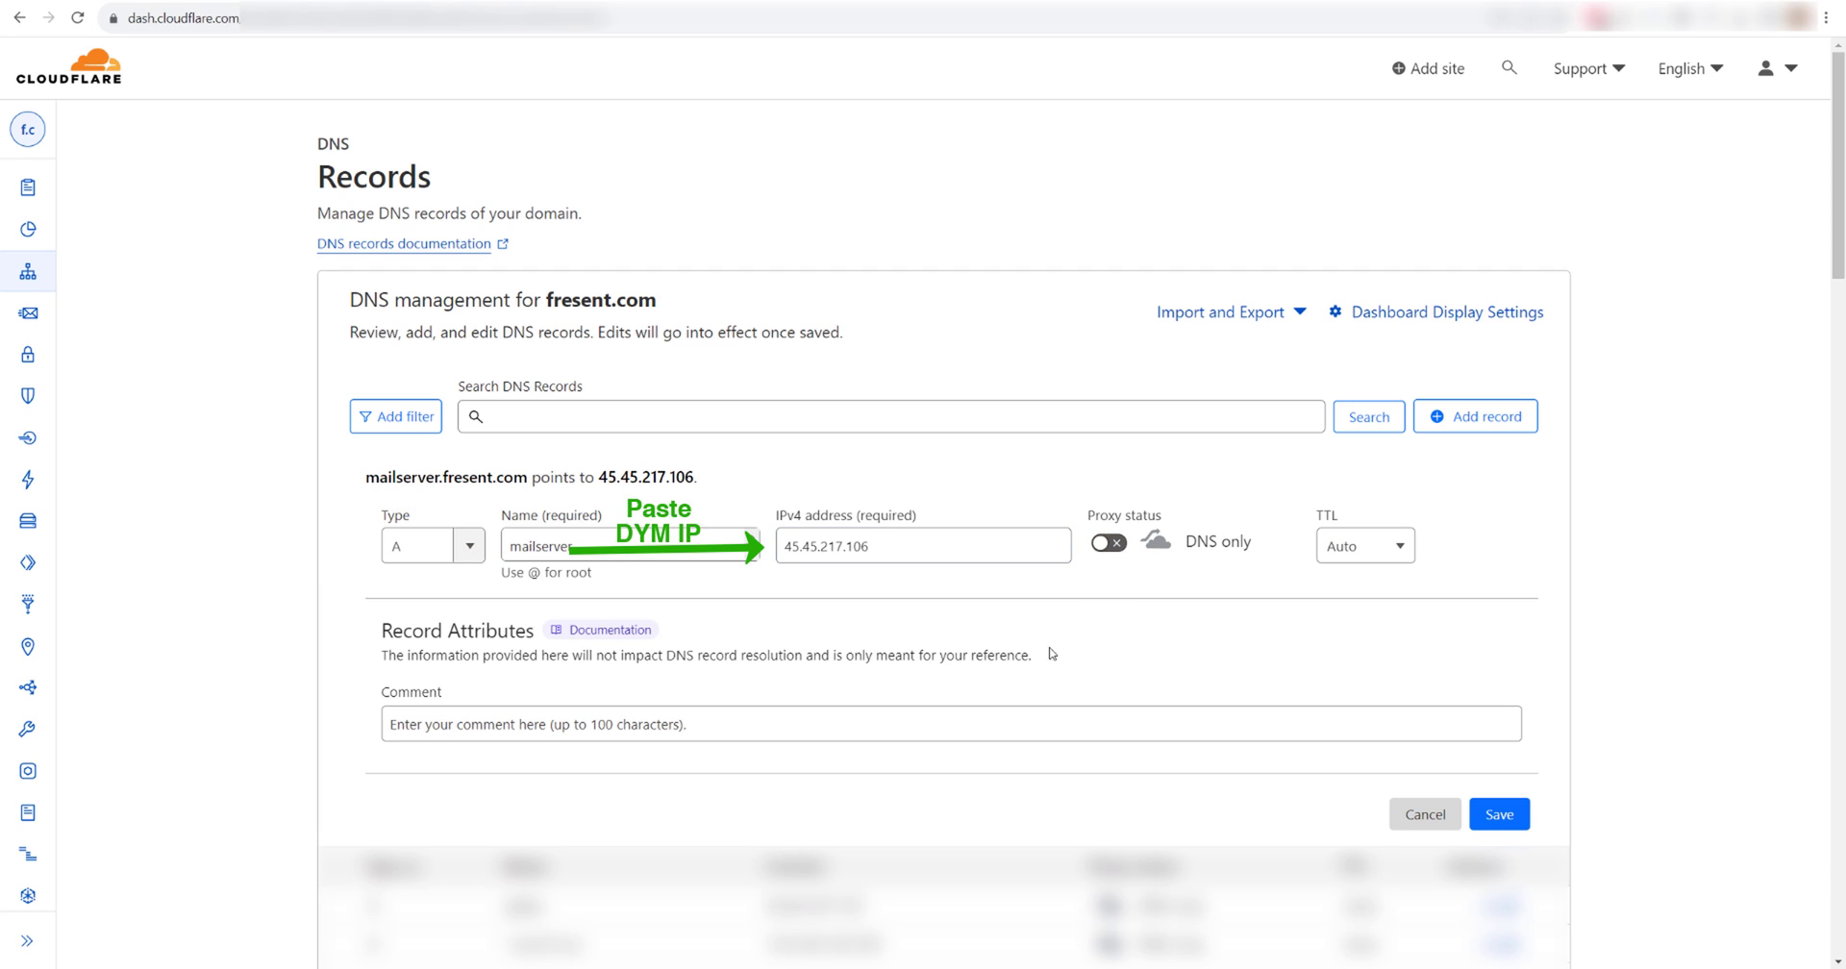
Add the comment 'DYM Server - Demo' and save the new A record.
left_click(908, 723)
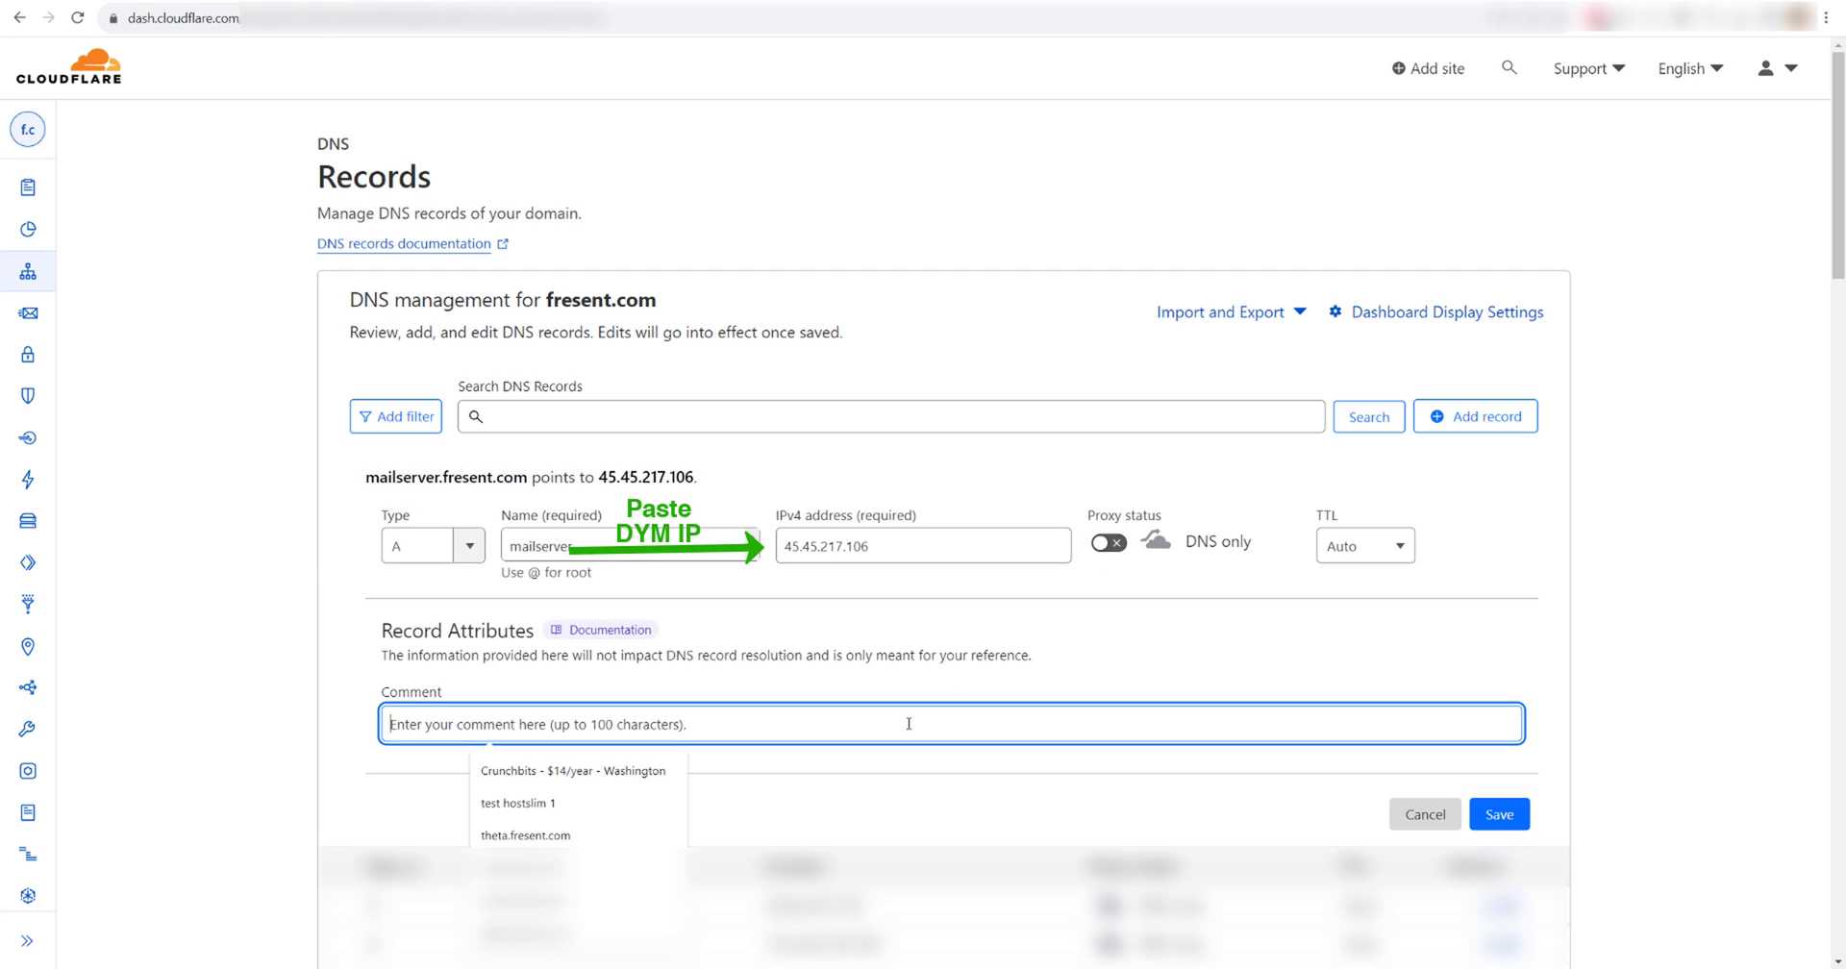
type("DYM Server -")
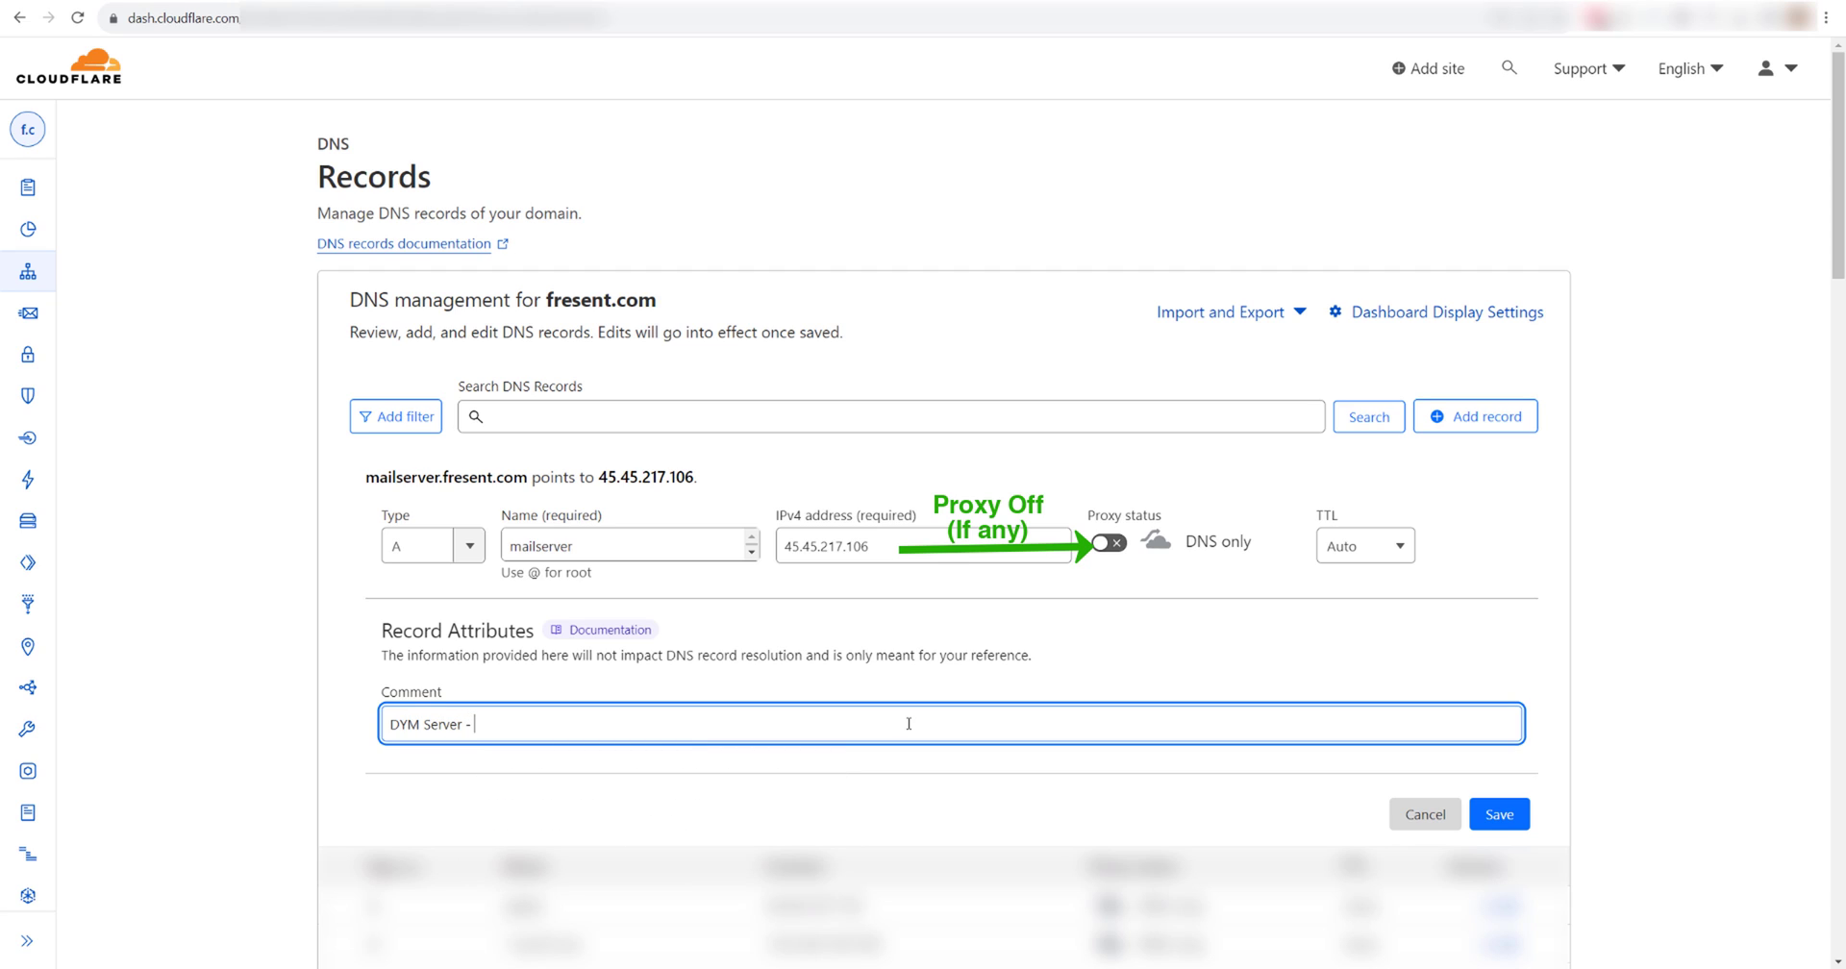
type("Demo")
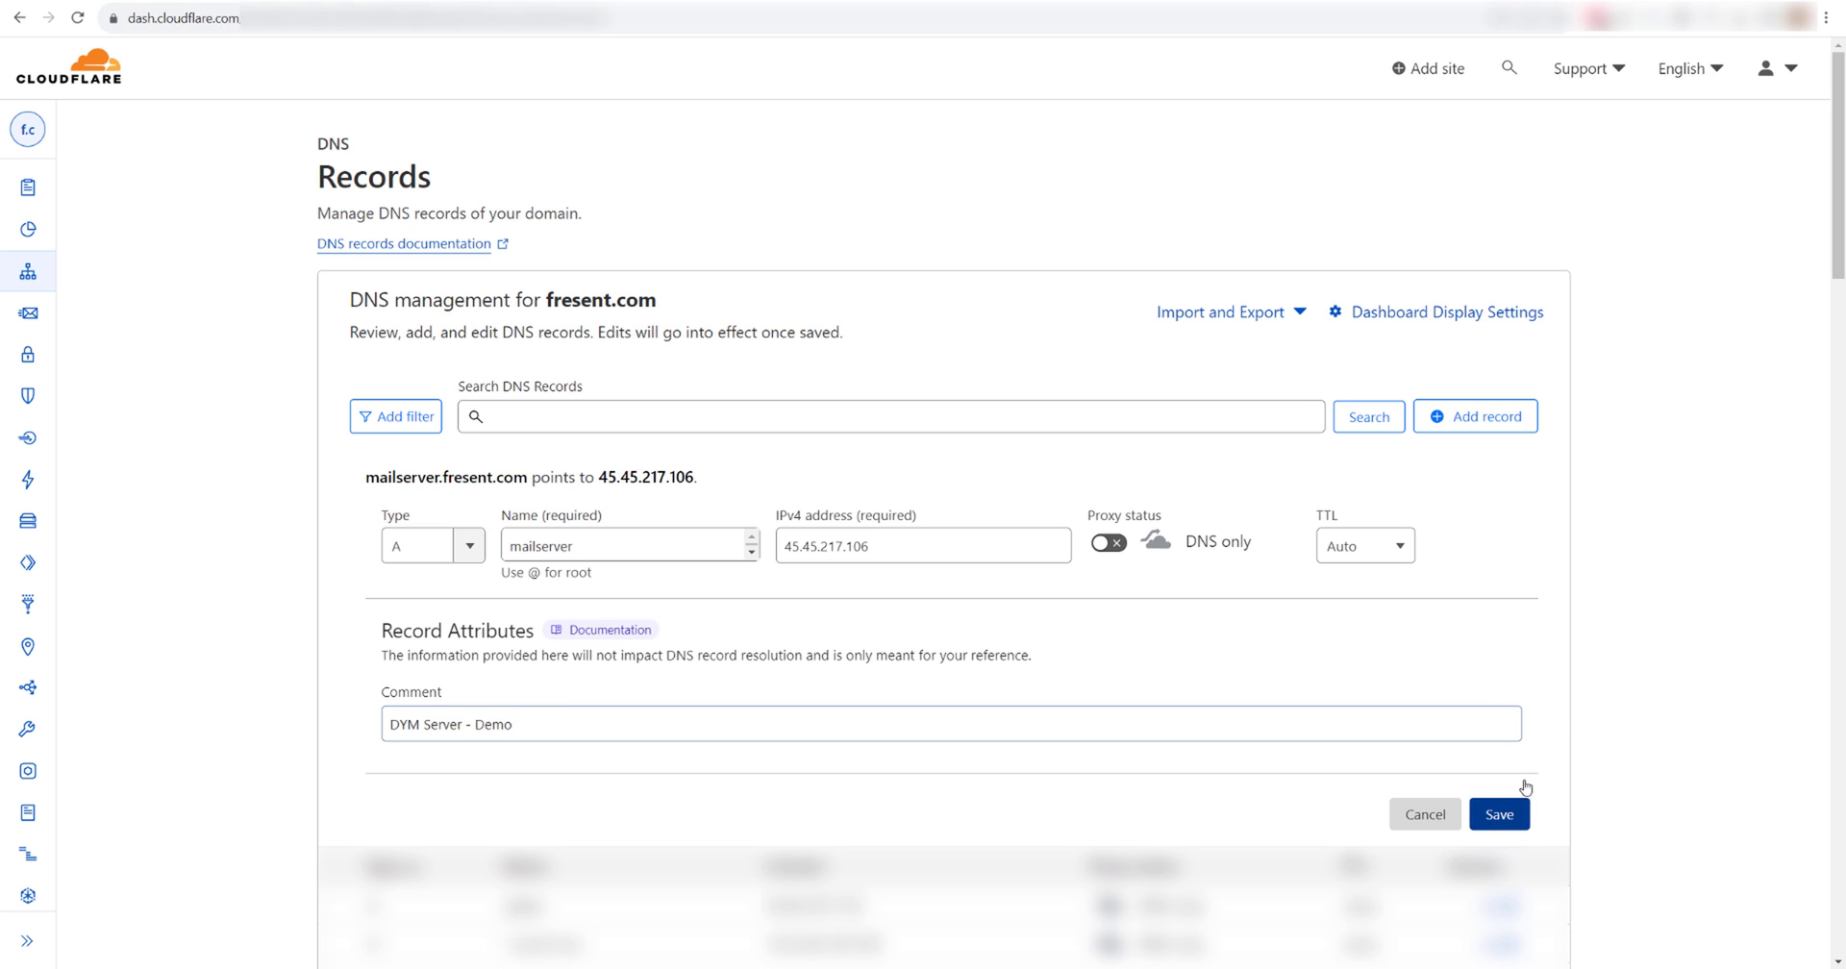
left_click(1500, 815)
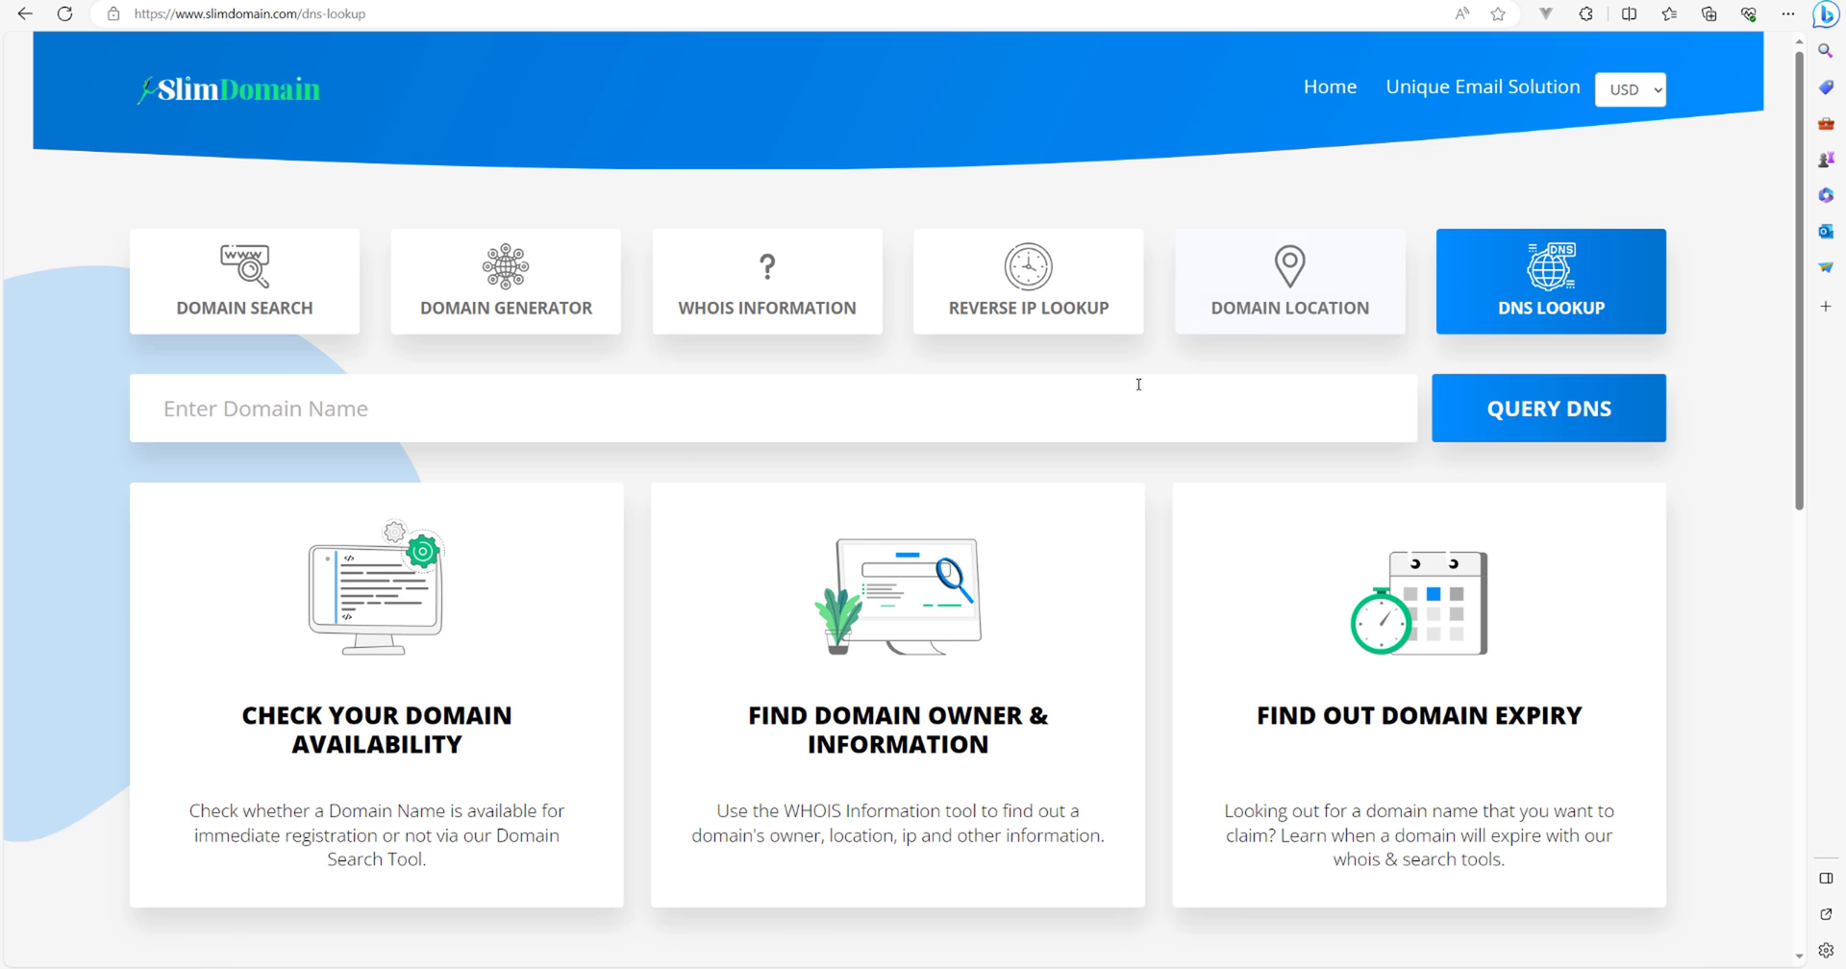
Query DNS for mailserver.fresent.com to verify the new A record.
type("mailserver.")
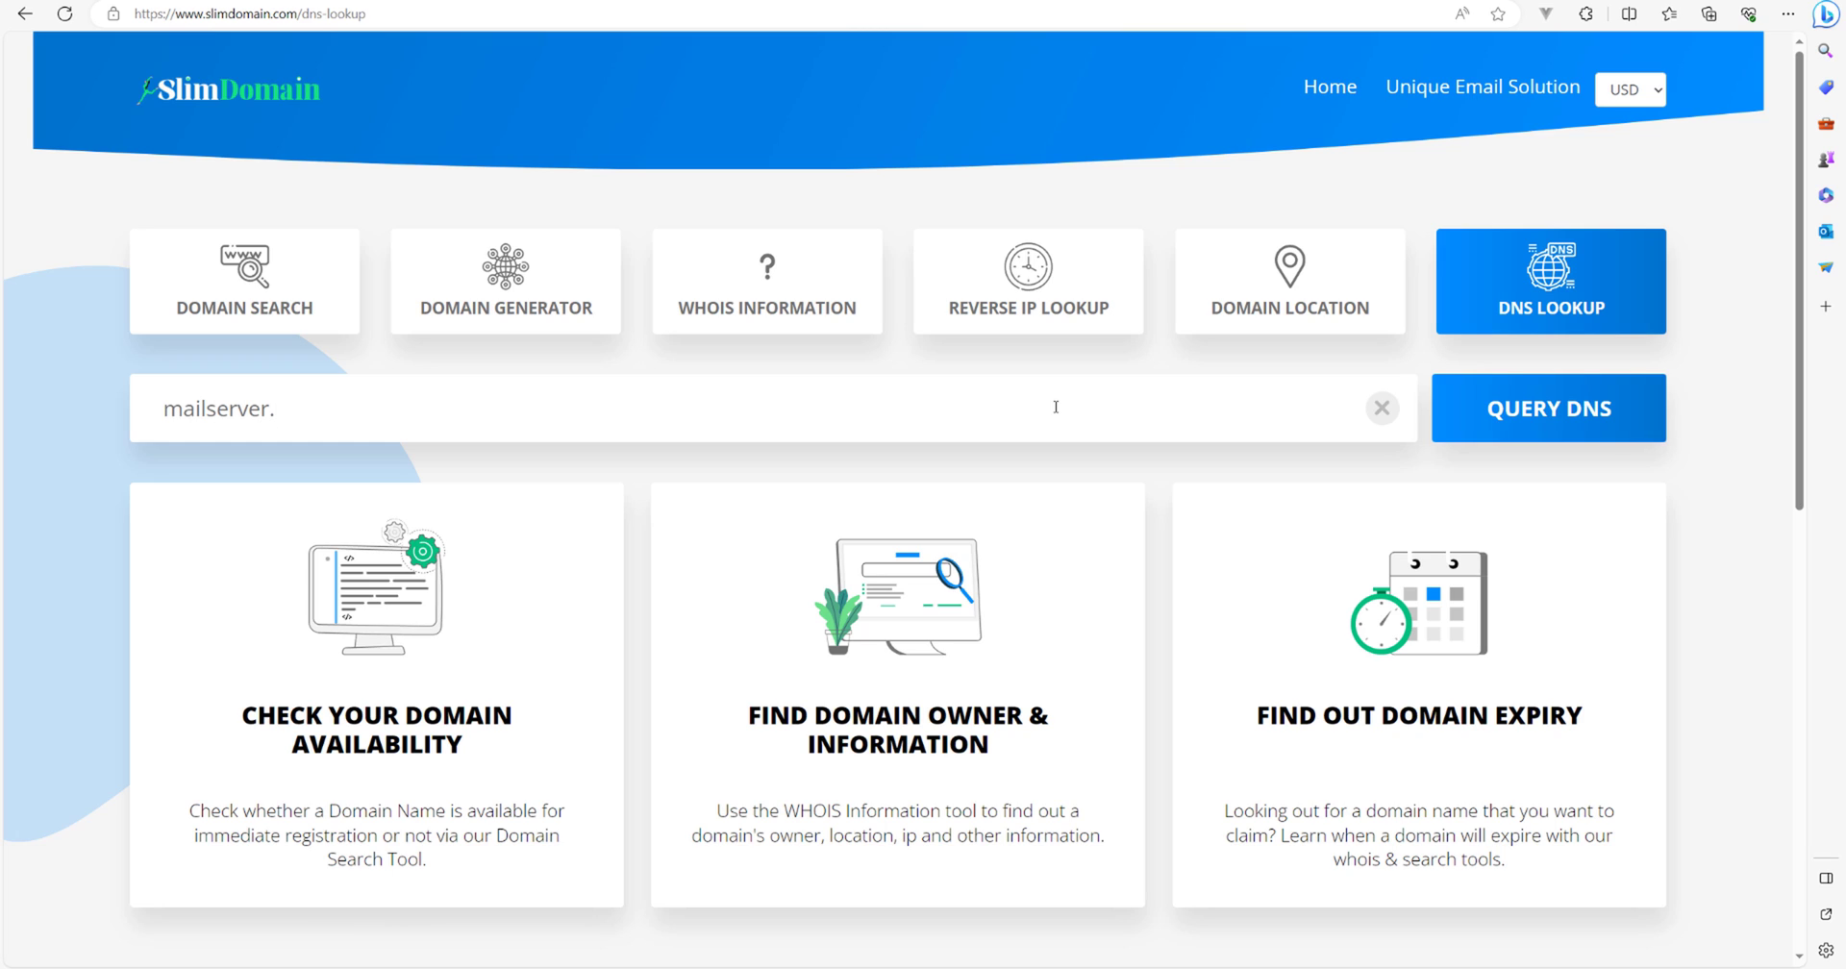
type("fresent.com")
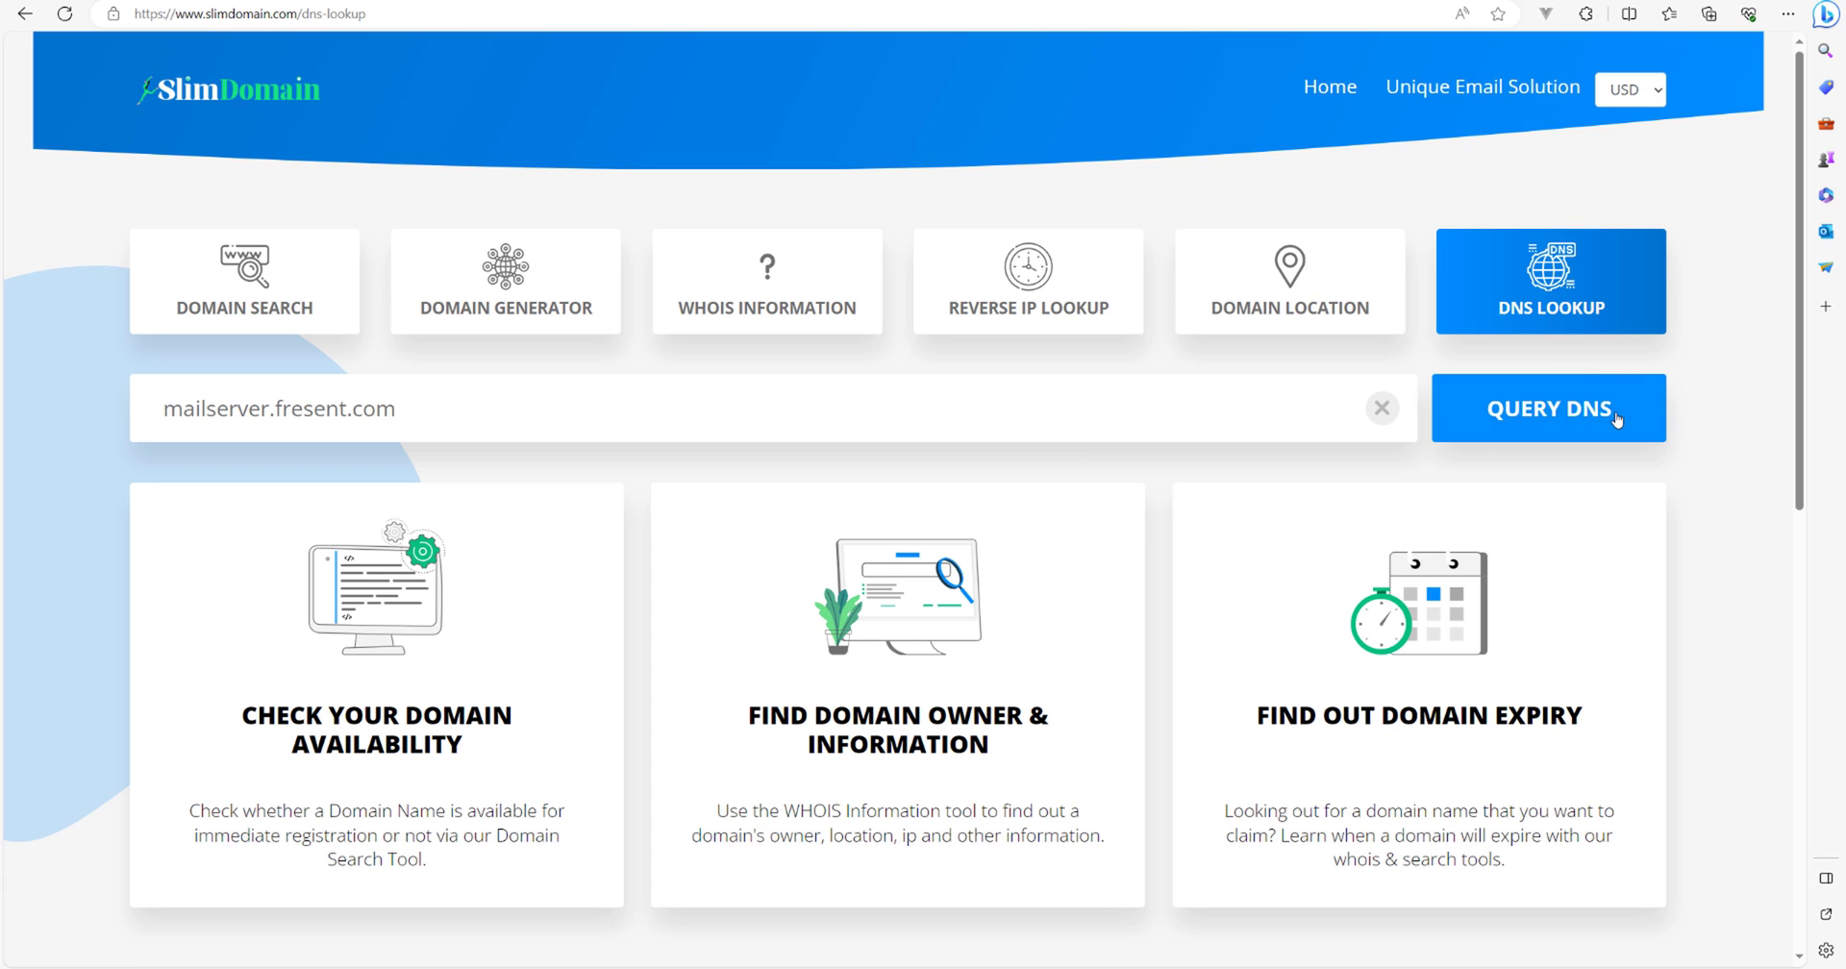
left_click(1548, 410)
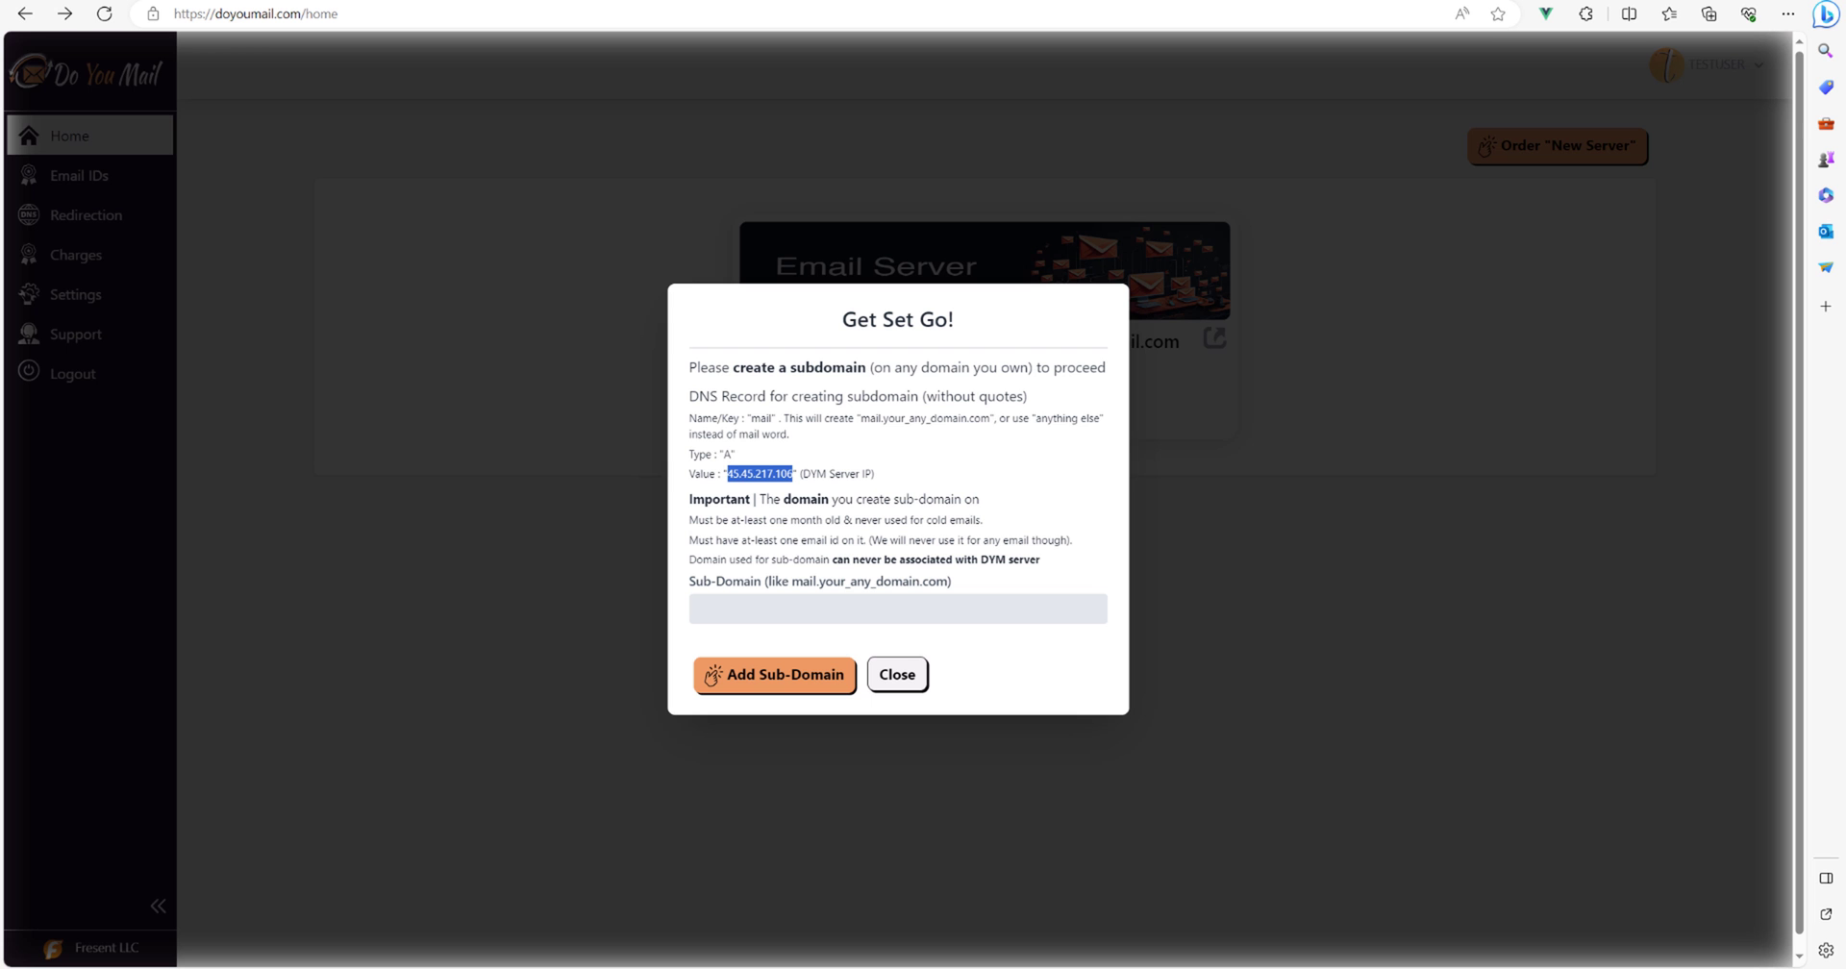
Add mailserver.fresent.com as the server's sub-domain.
type("mailserver.fresent.com")
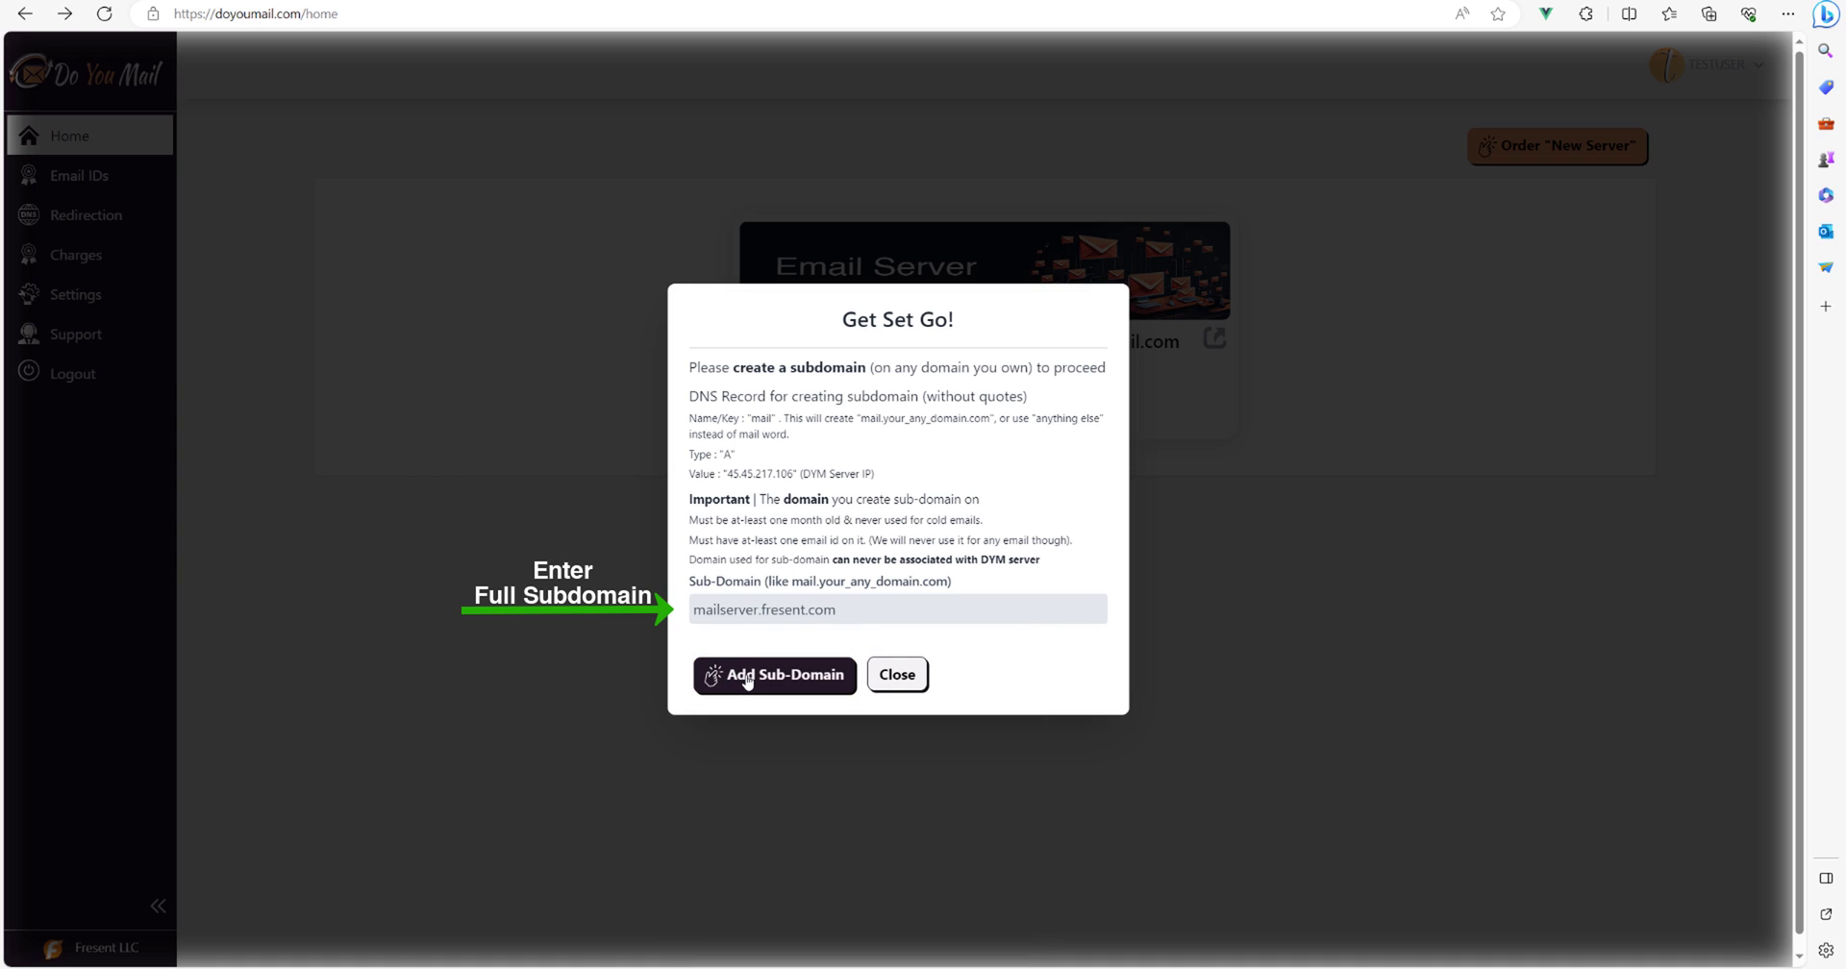
left_click(775, 675)
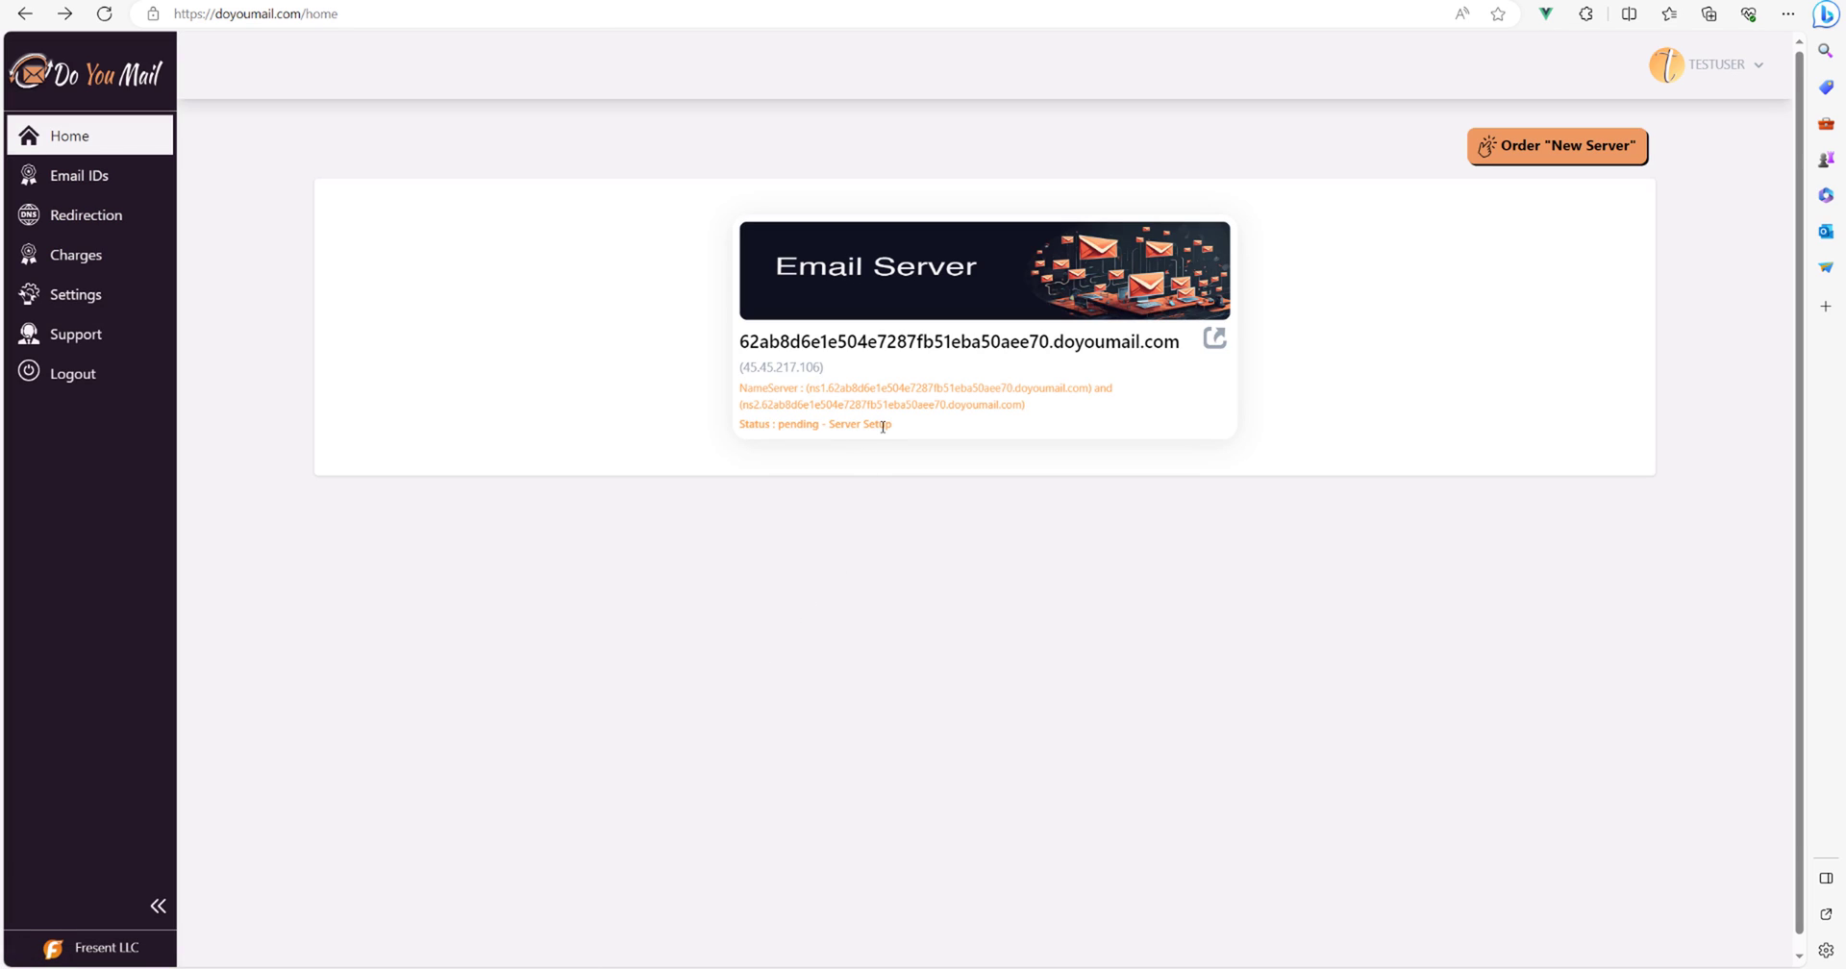
Read and dismiss the provisioning wait notice, leaving the card at pending - Server Setup.
triple_click(815, 425)
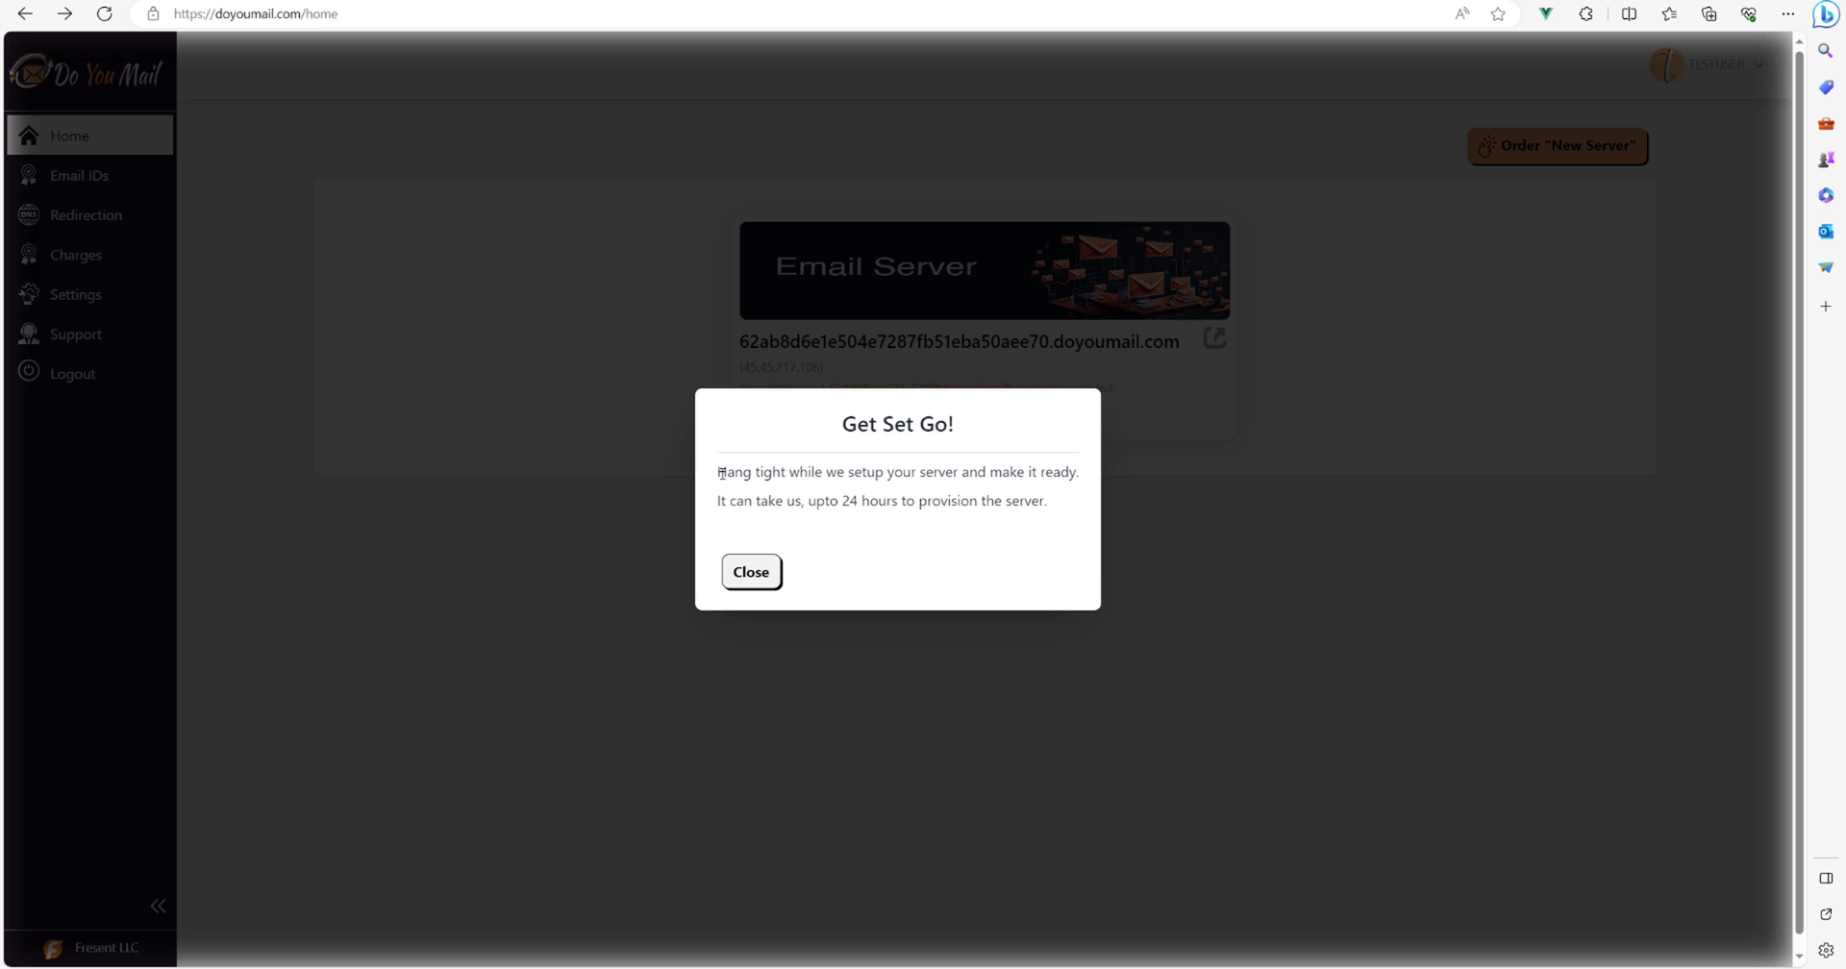
left_click_drag(717, 471, 1046, 500)
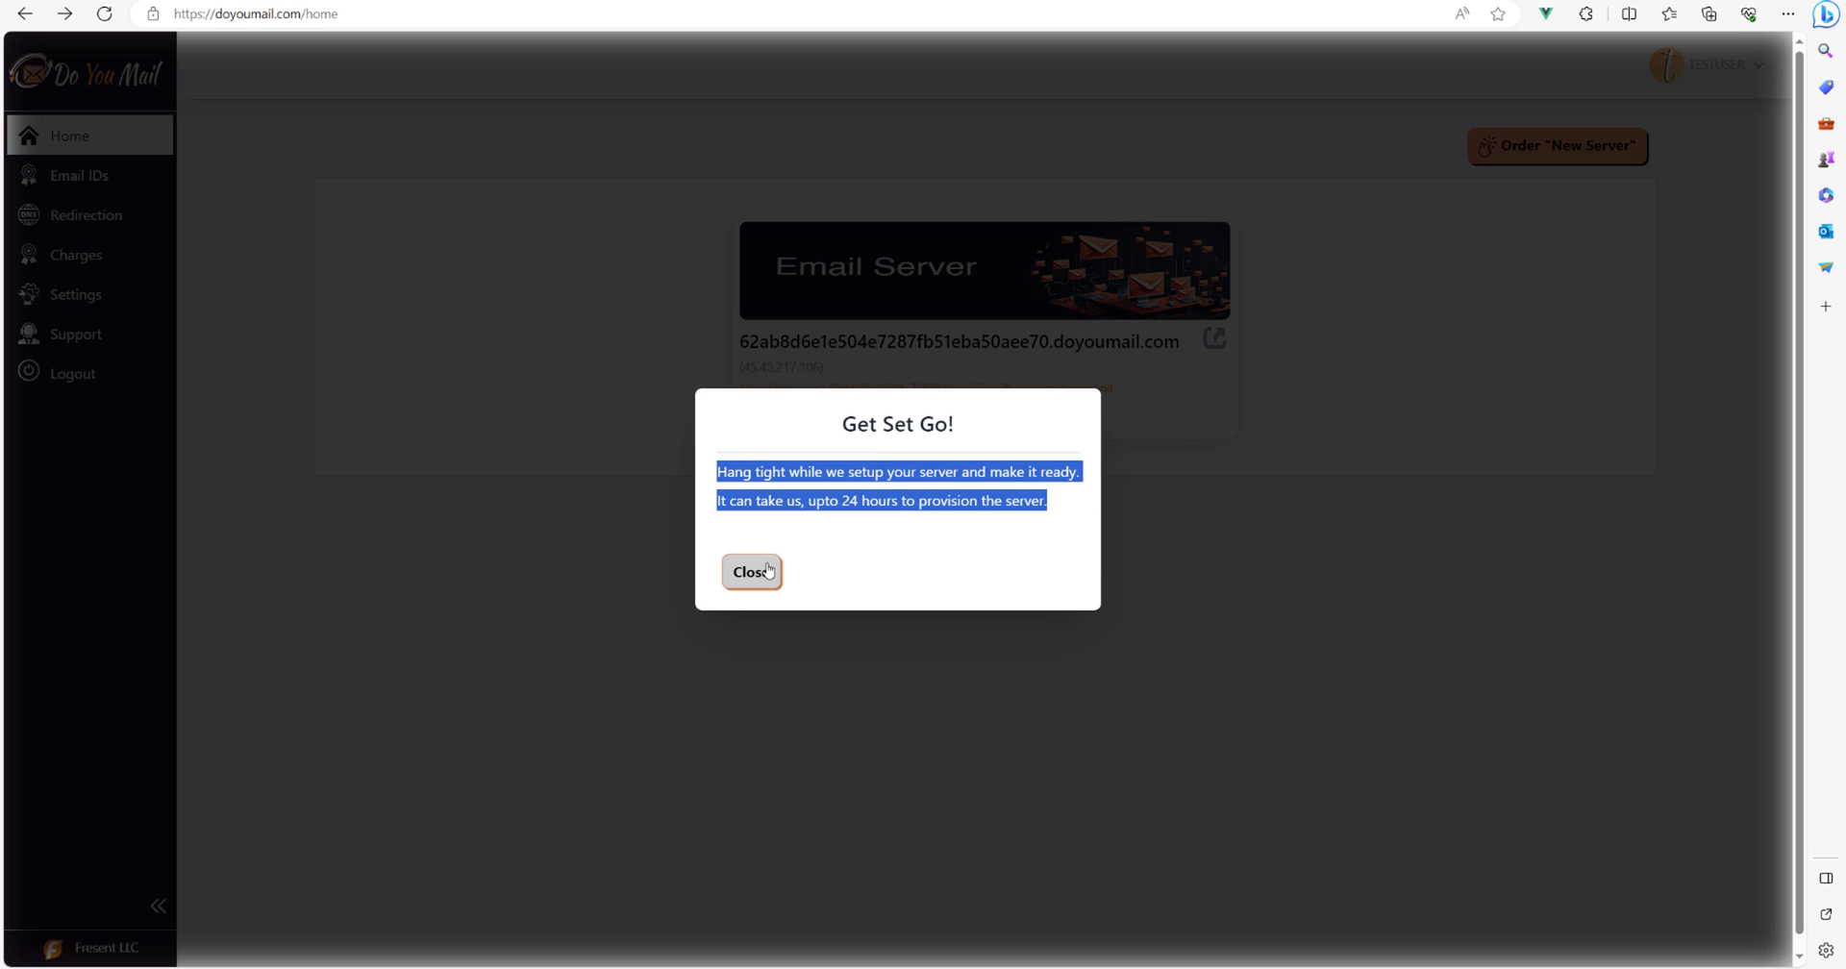
left_click(748, 573)
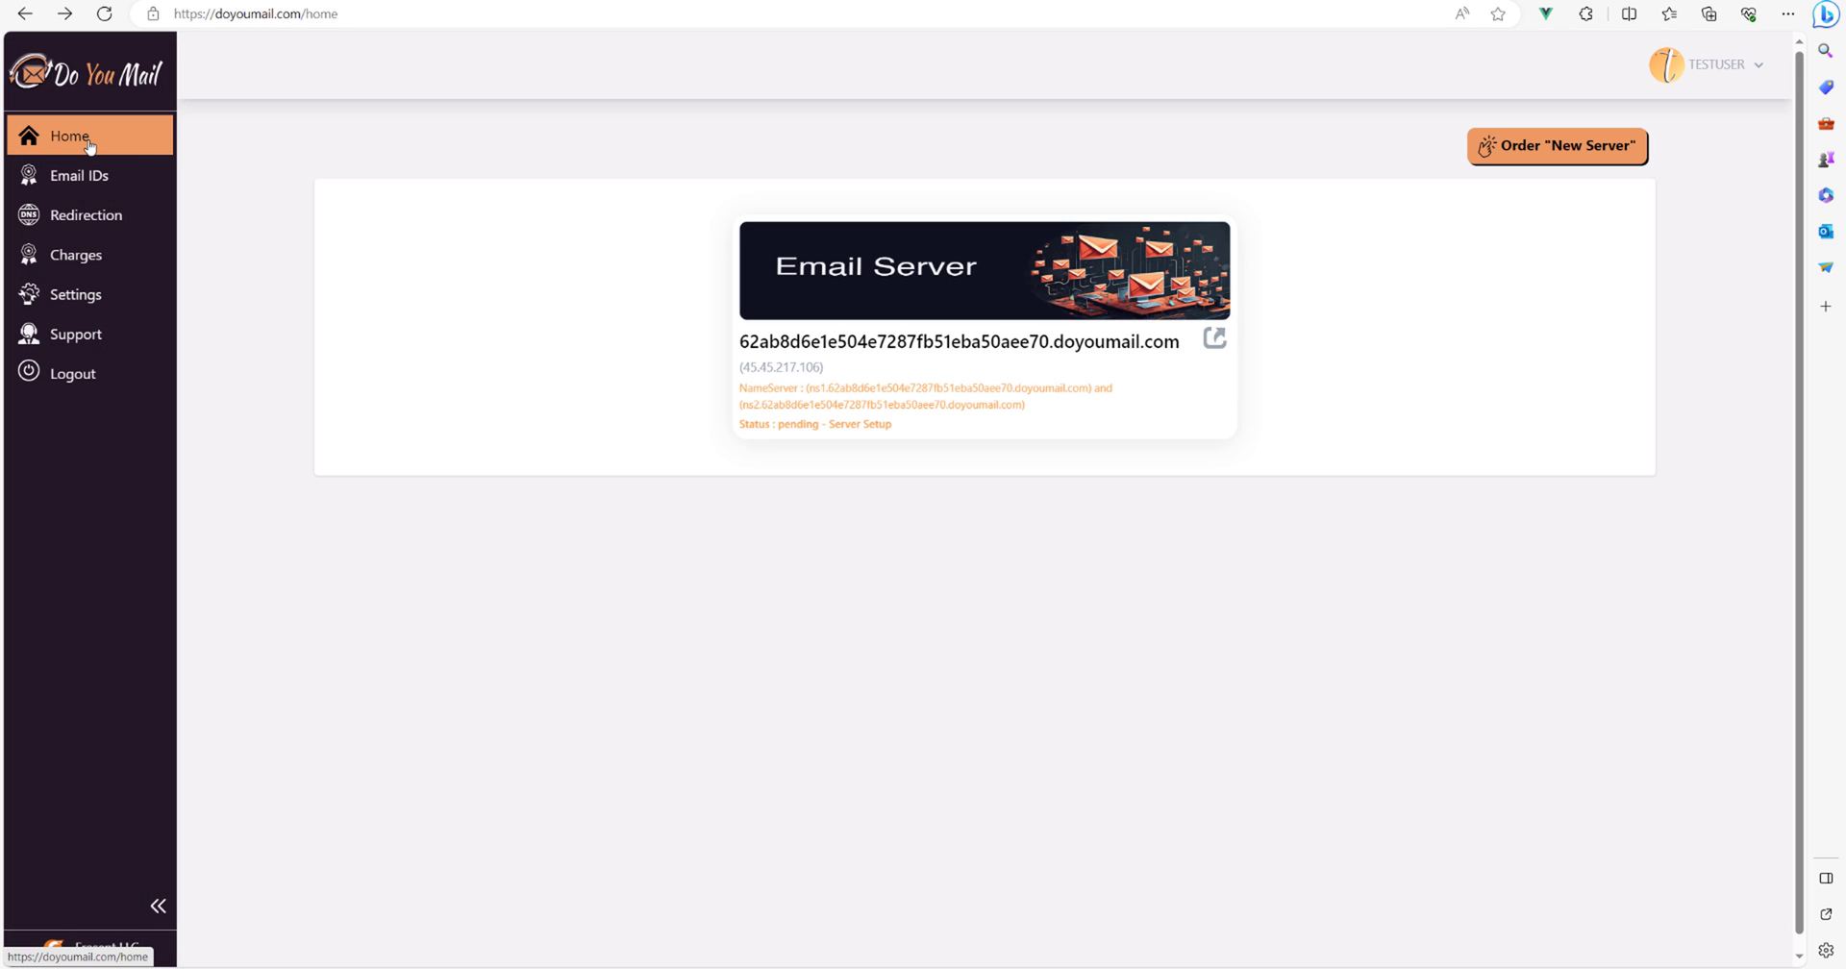